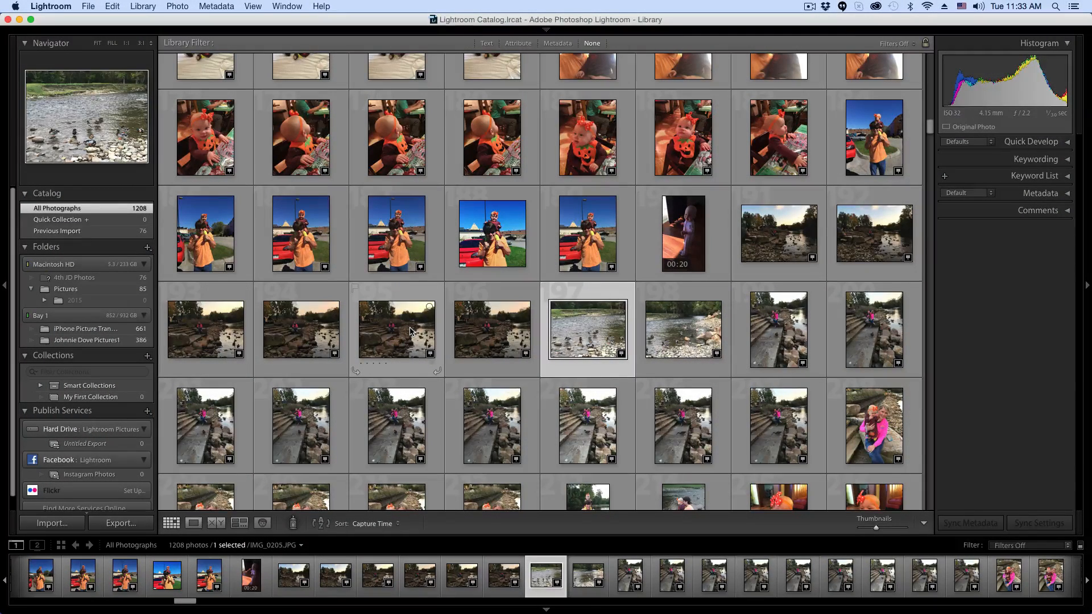
mouse_move(415, 329)
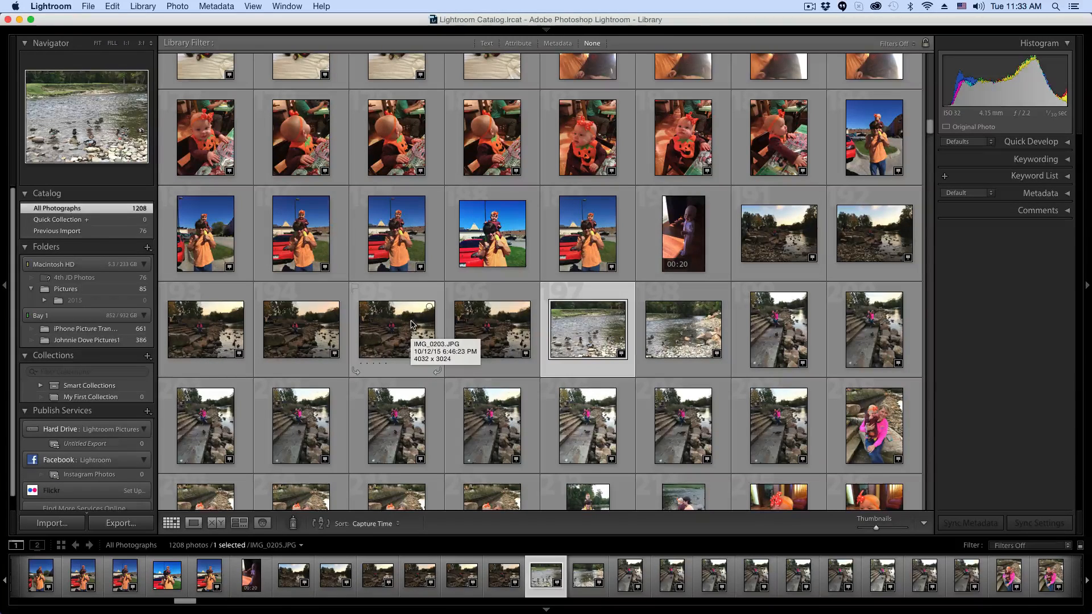
Open the Lightroom application menu that holds Edit Watermarks
click(50, 7)
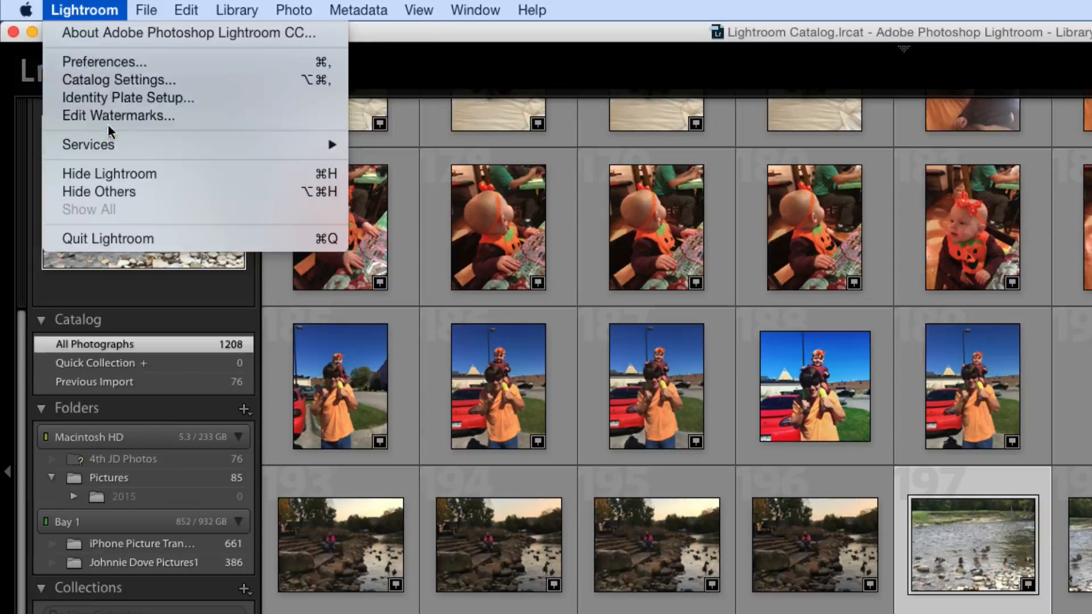
Open Edit Watermarks and change the watermark text to '© Porter Media'
click(118, 115)
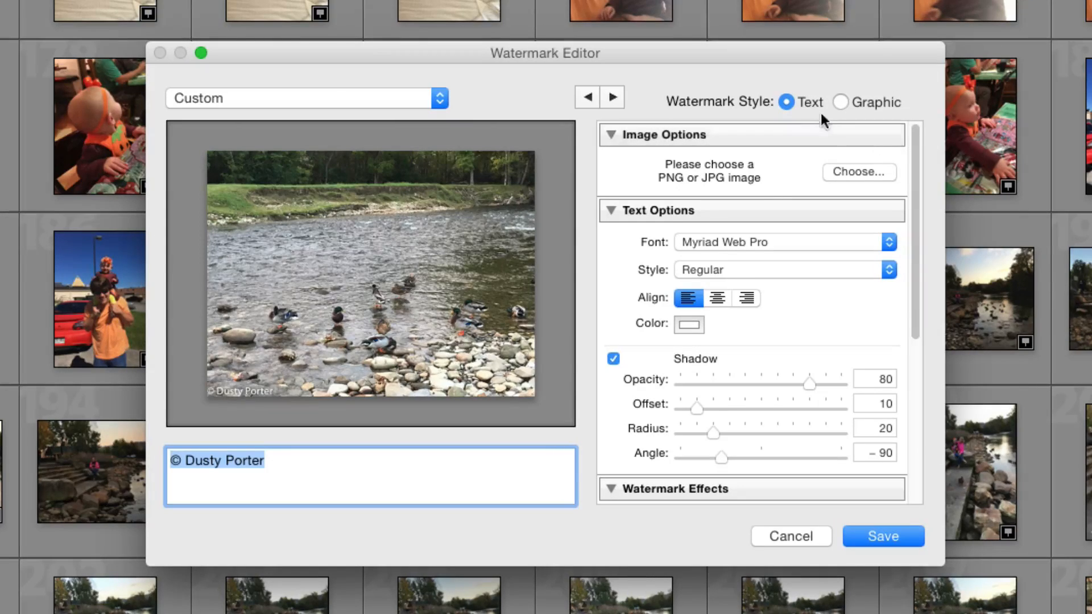
mouse_move(901, 72)
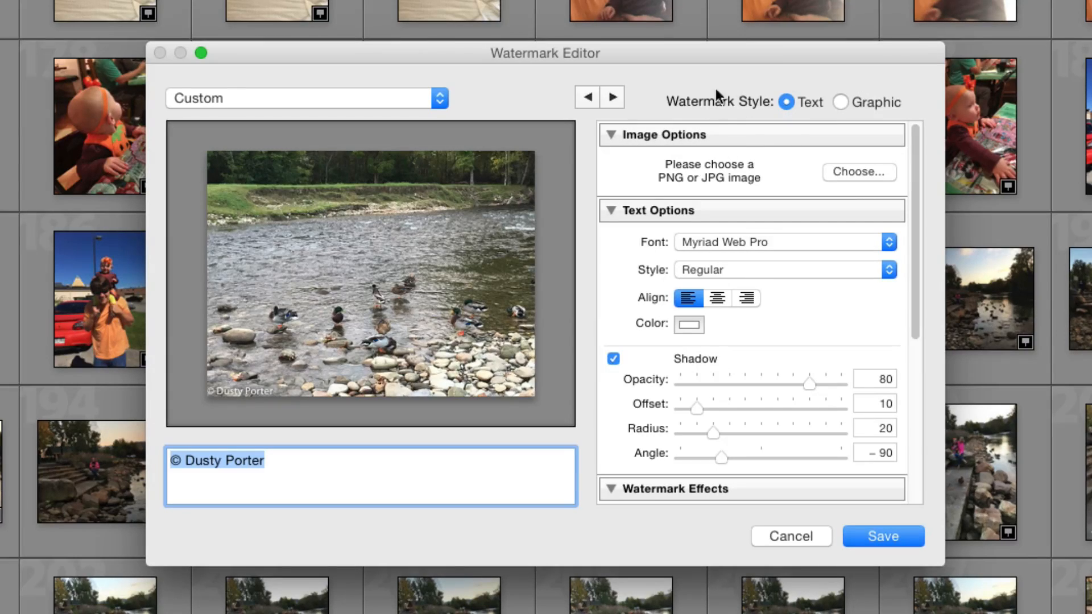
mouse_move(756, 135)
text(© Port)
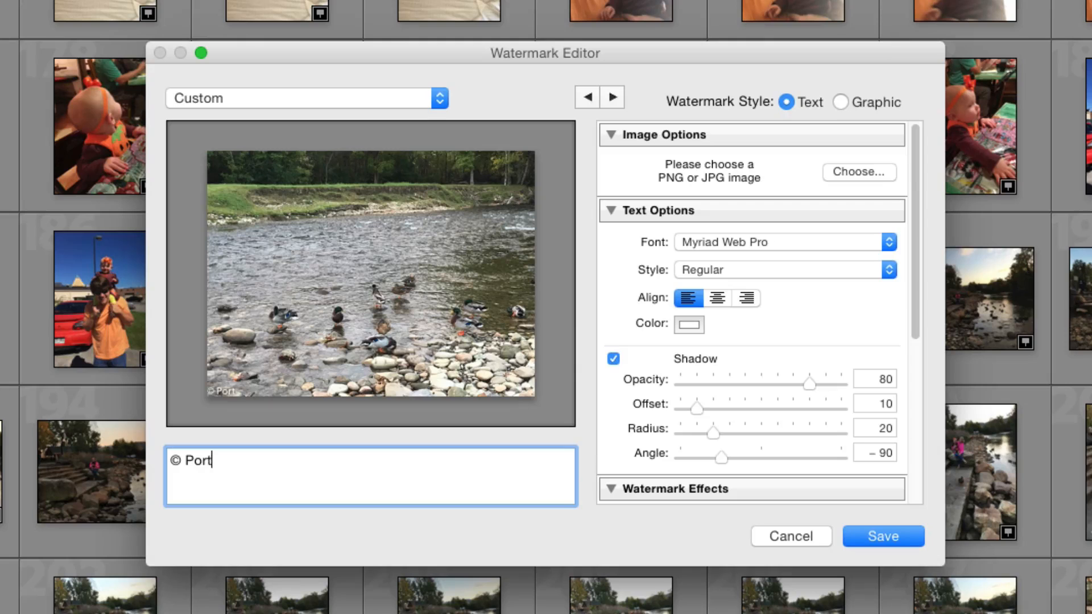
text(er Media)
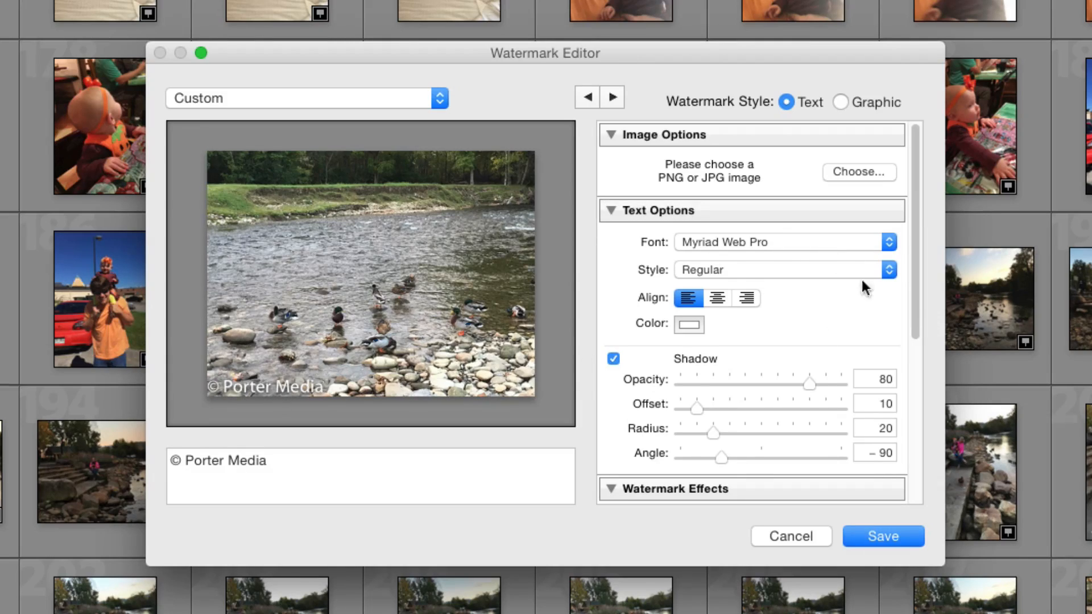
mouse_move(724, 272)
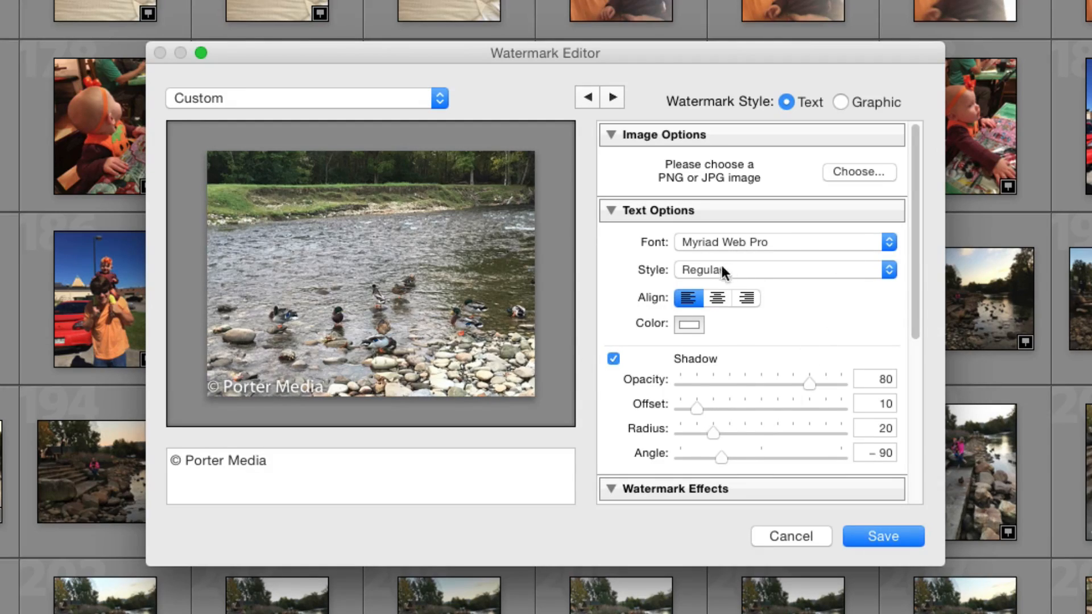
mouse_move(714, 291)
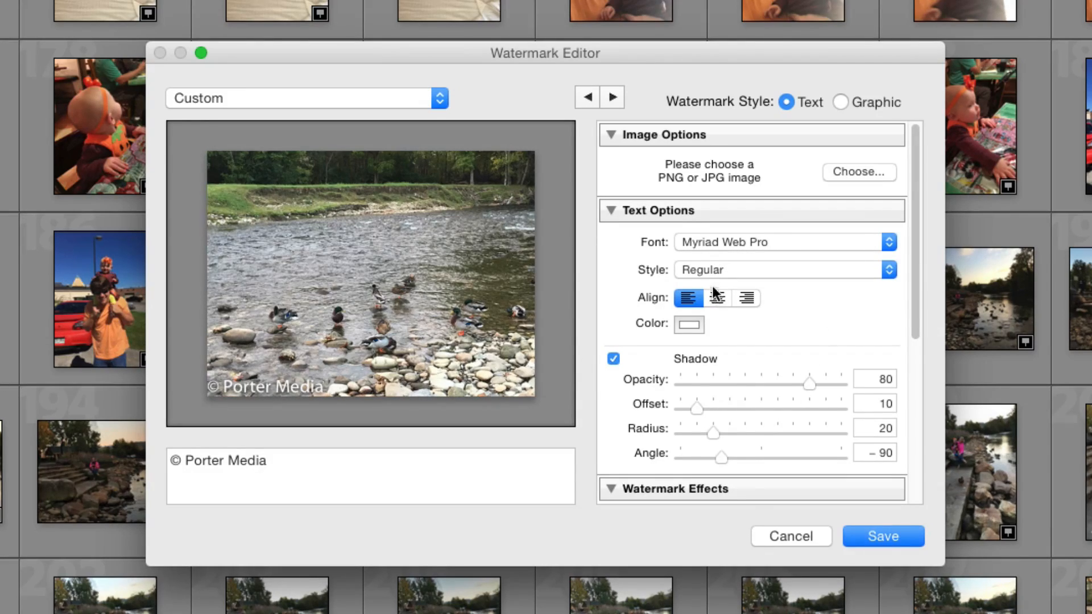
Set the watermark font to Riffic, keep Regular style, and try the text color swatch
click(780, 242)
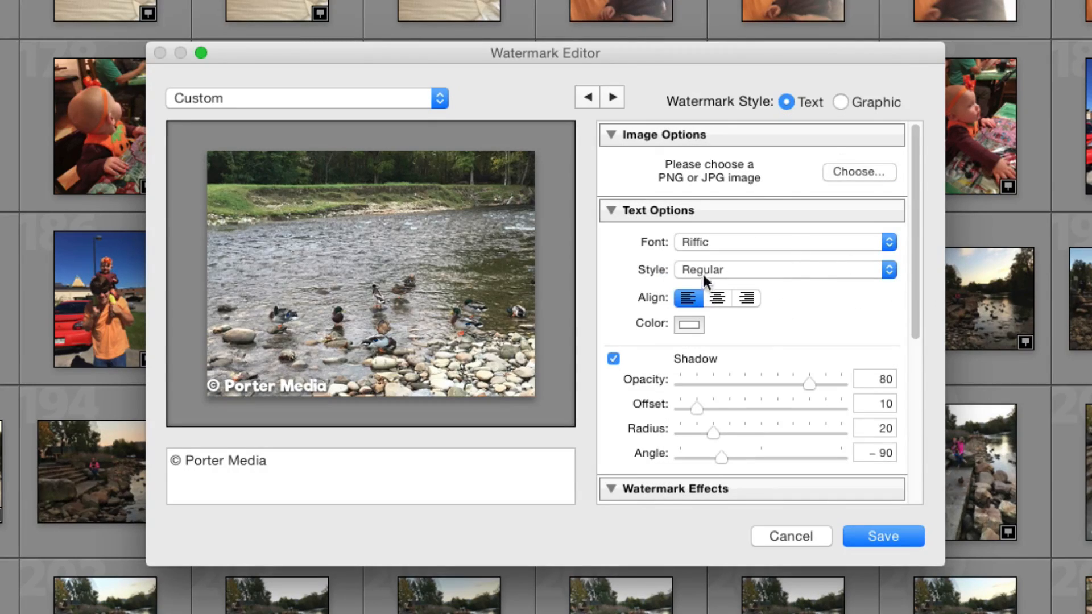
click(783, 270)
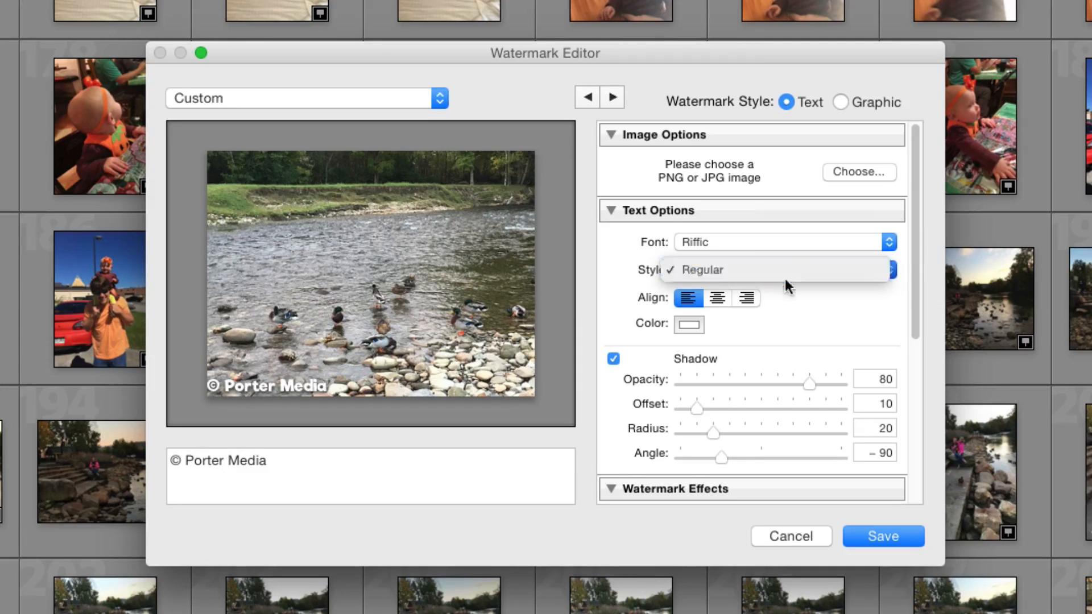
click(703, 270)
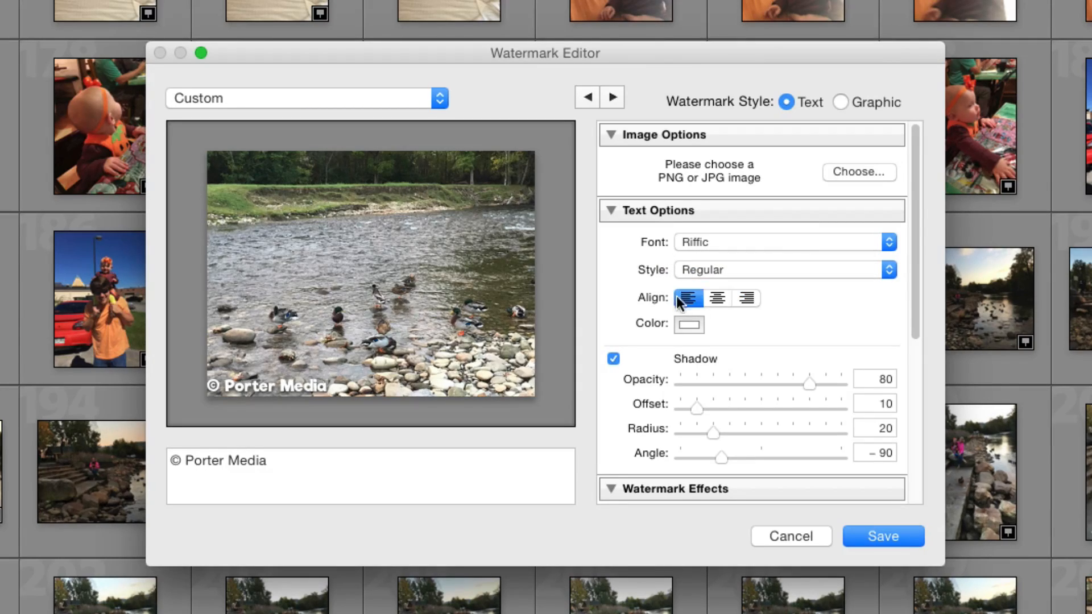
click(689, 324)
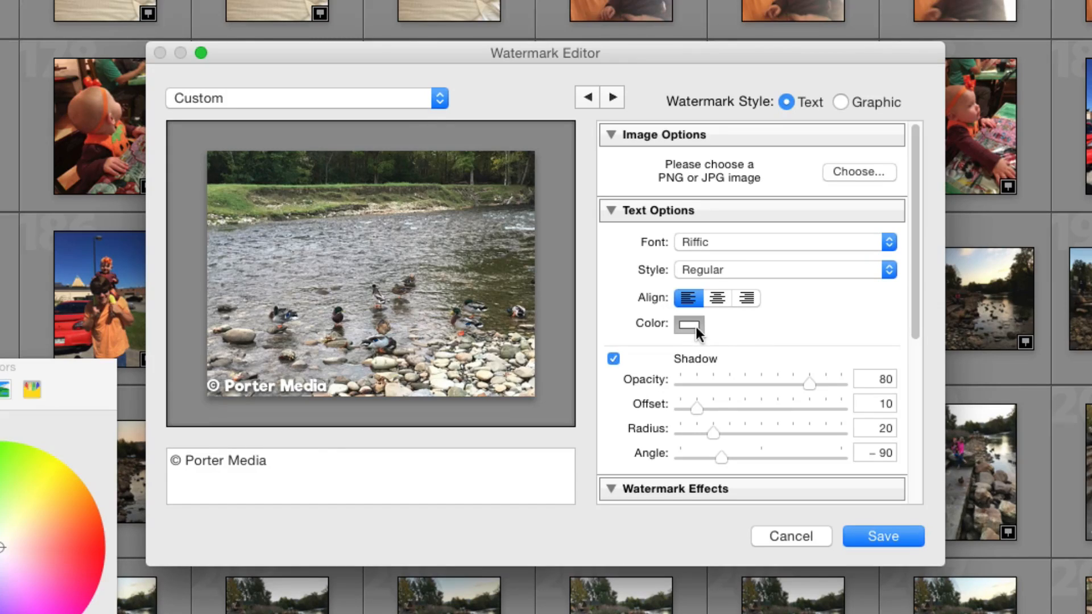
click(688, 324)
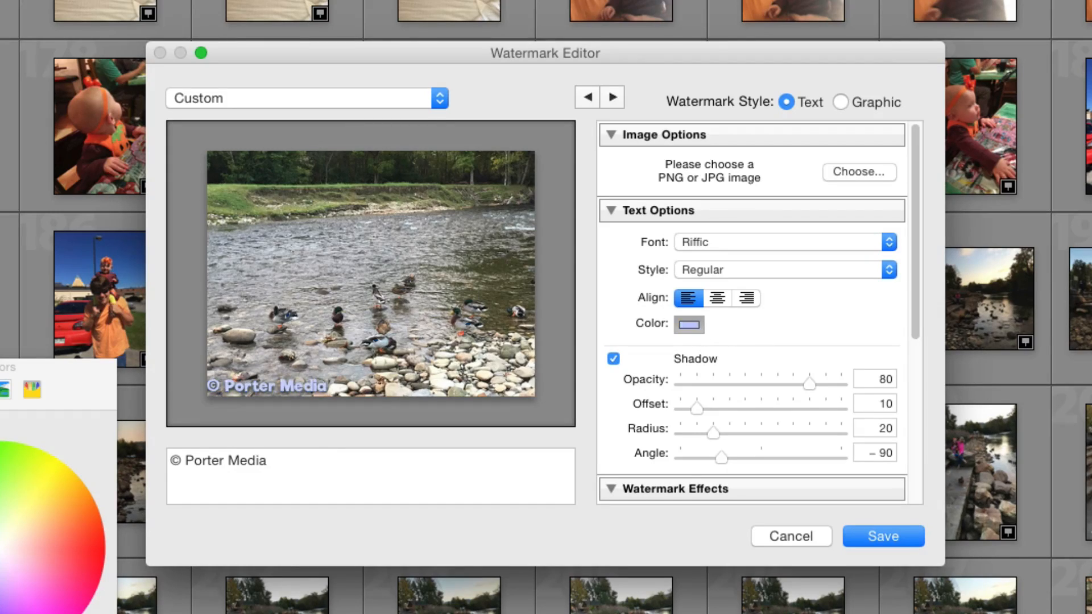
click(688, 324)
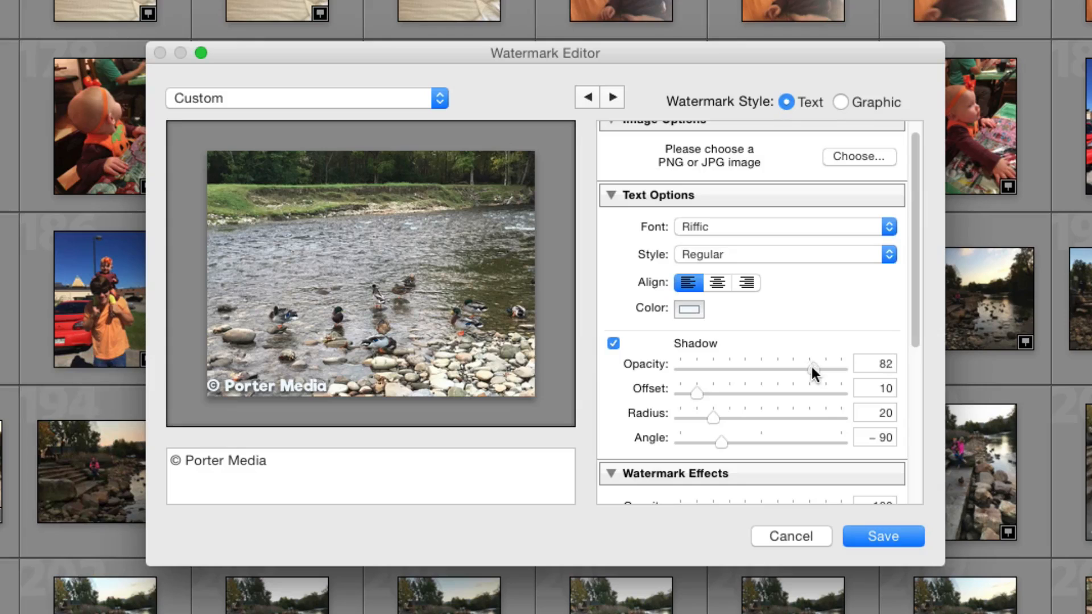
Try the text shadow opacity from 0 to full, settling on 71
drag(812, 364, 719, 369)
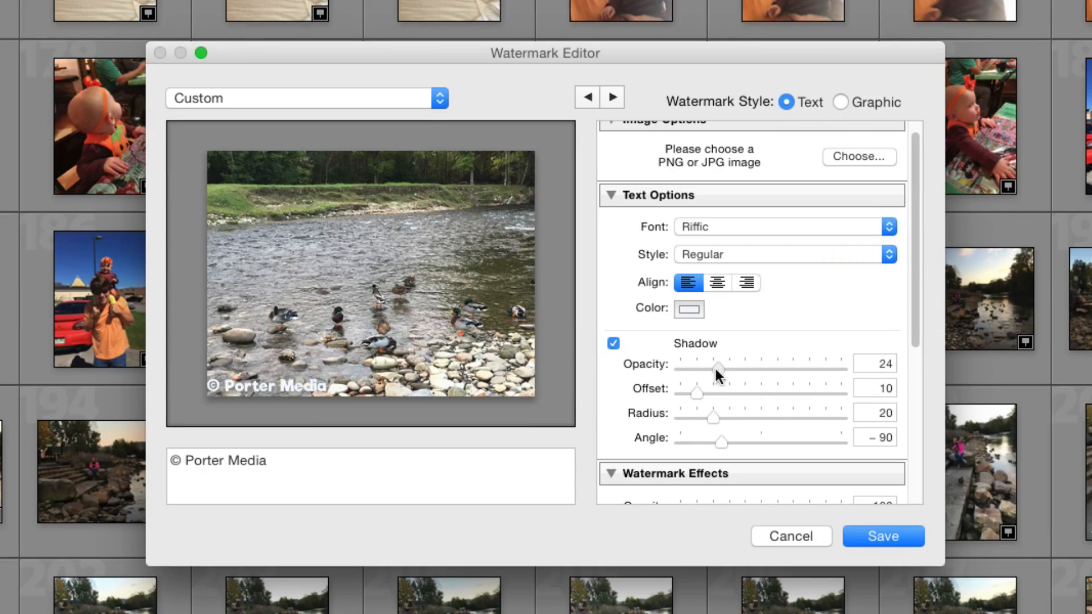
drag(720, 368, 679, 368)
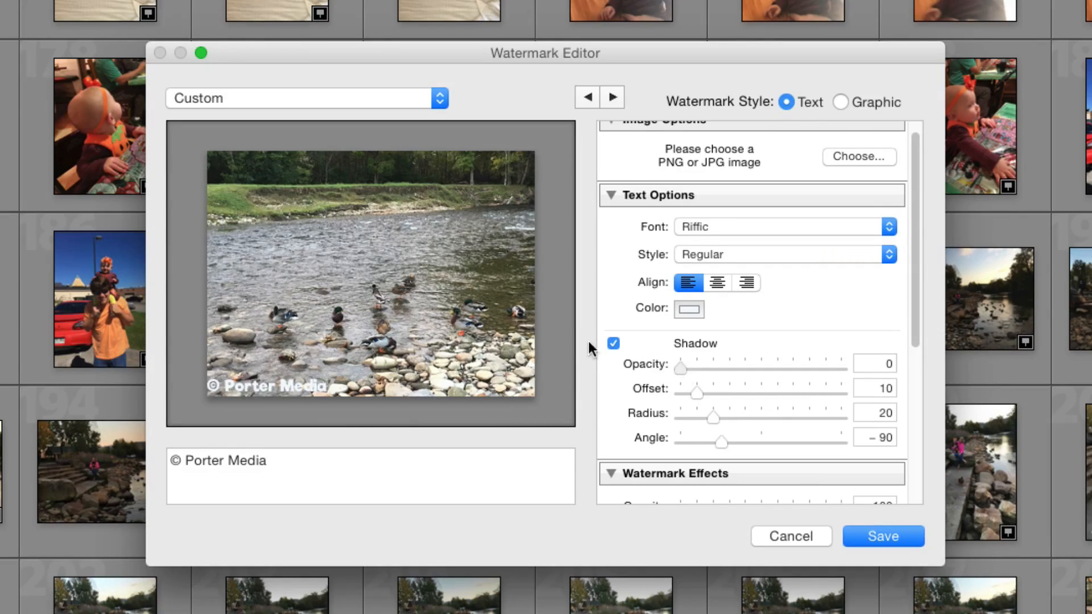
mouse_move(682, 376)
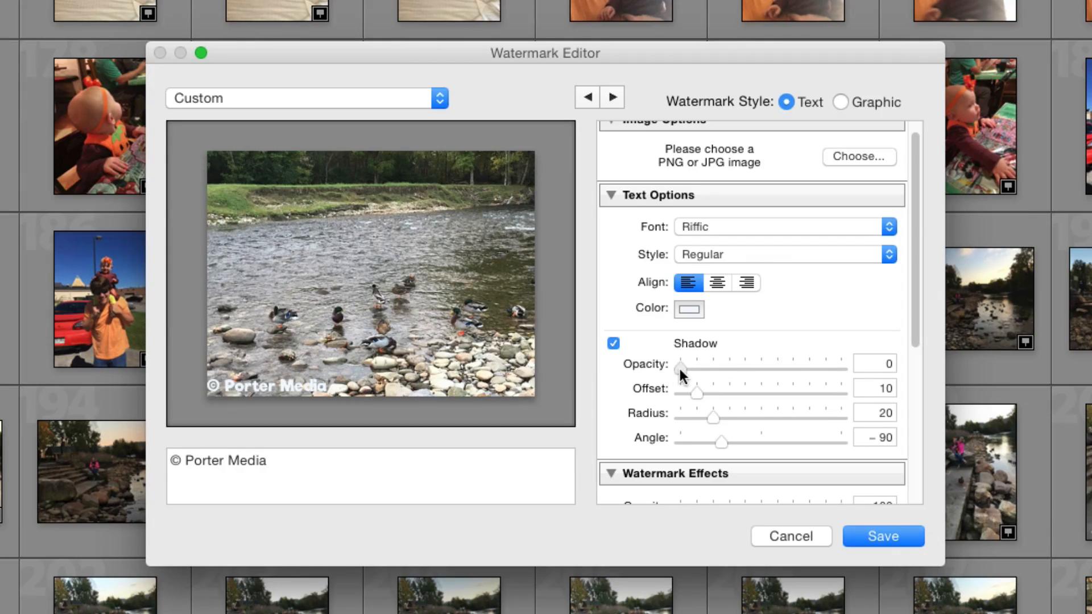
drag(682, 367, 840, 367)
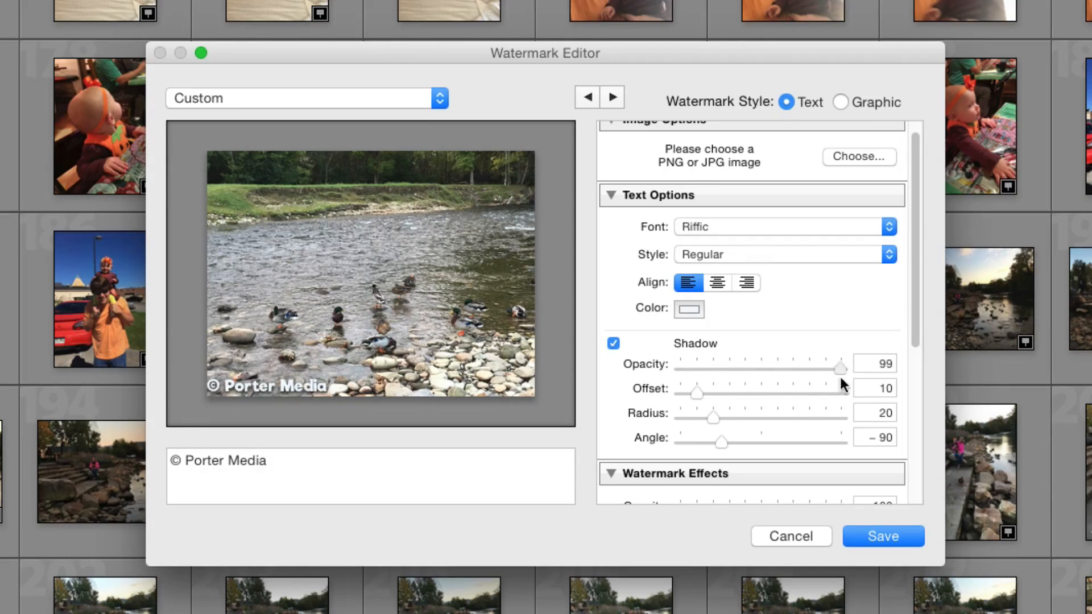
drag(839, 368, 808, 368)
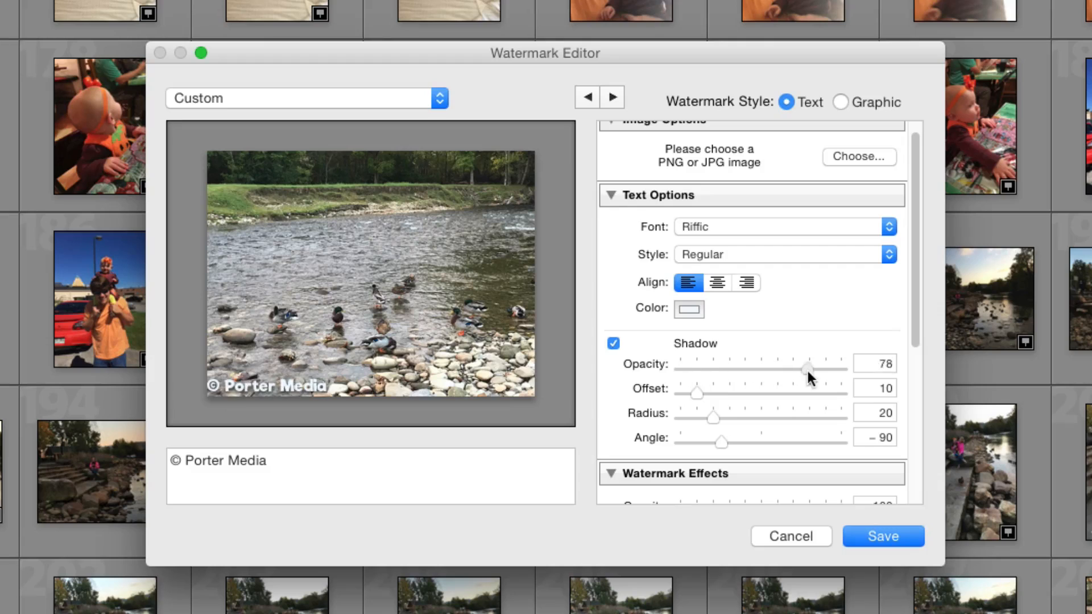
drag(807, 367, 840, 367)
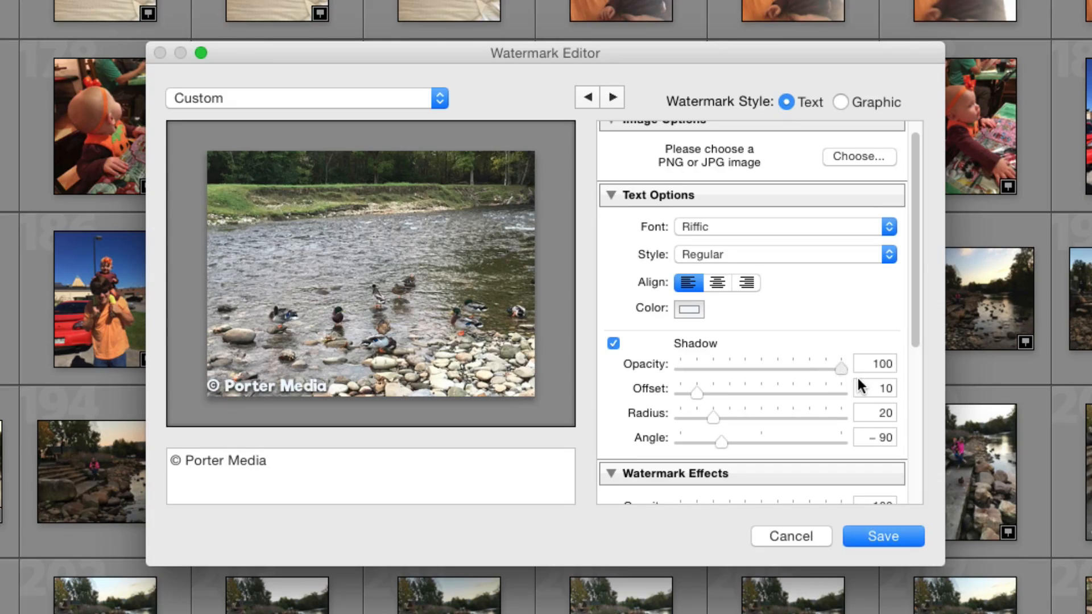
drag(840, 368, 691, 369)
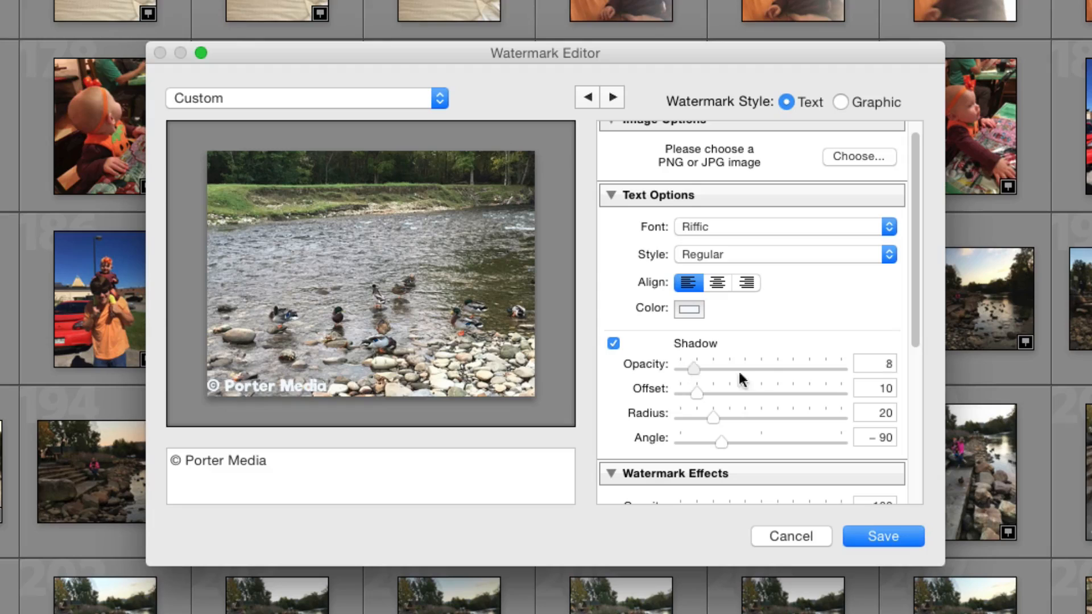
drag(693, 369, 798, 370)
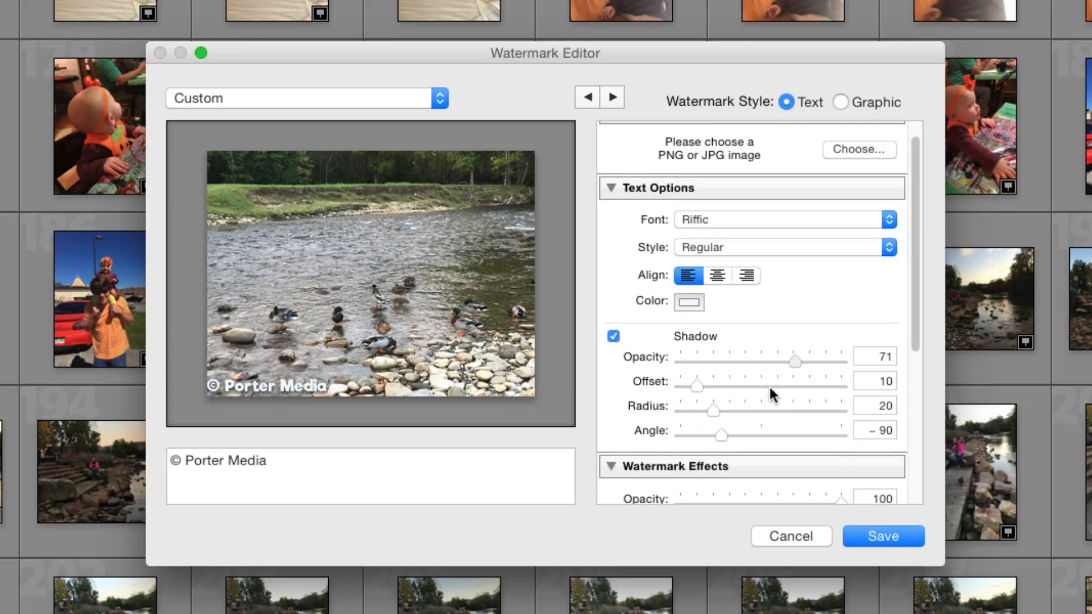
scroll(down, 3)
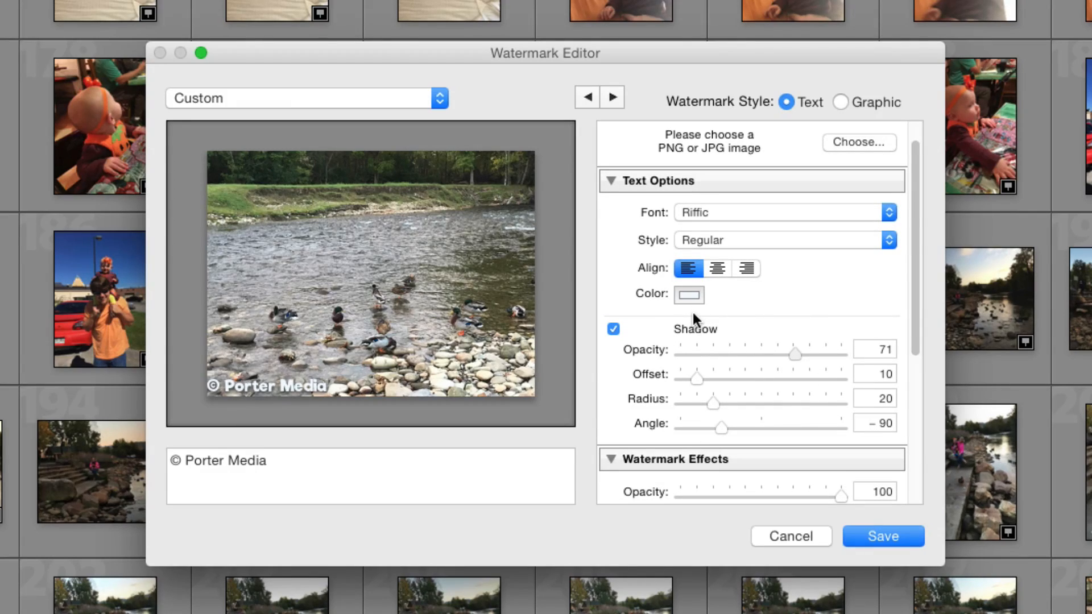
scroll(down, 3)
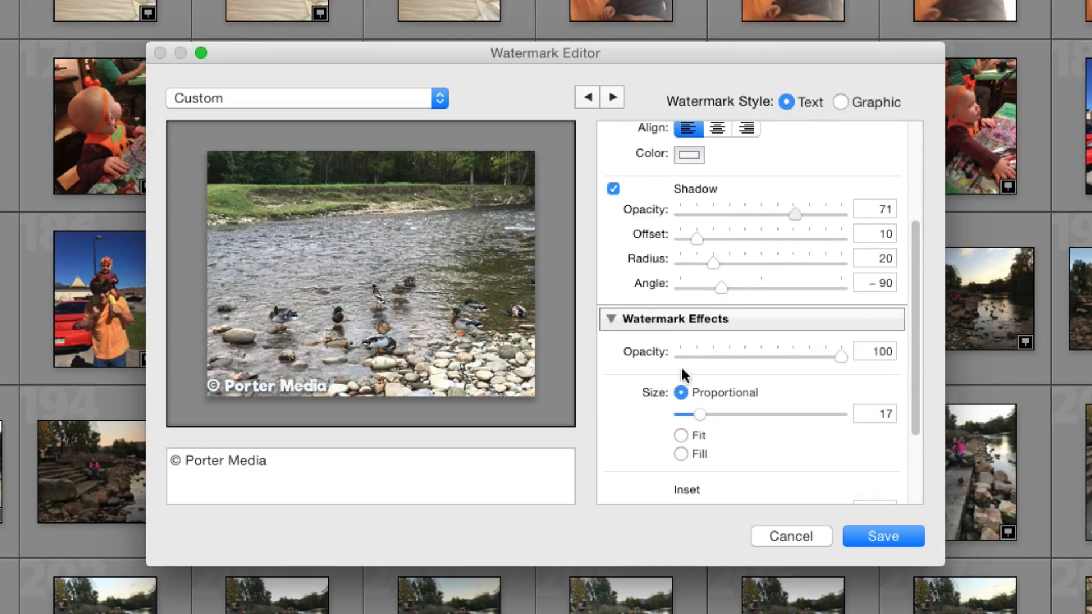
Sweep the watermark opacity through near-invisible and 74, ending at fully opaque 100
scroll(down, 3)
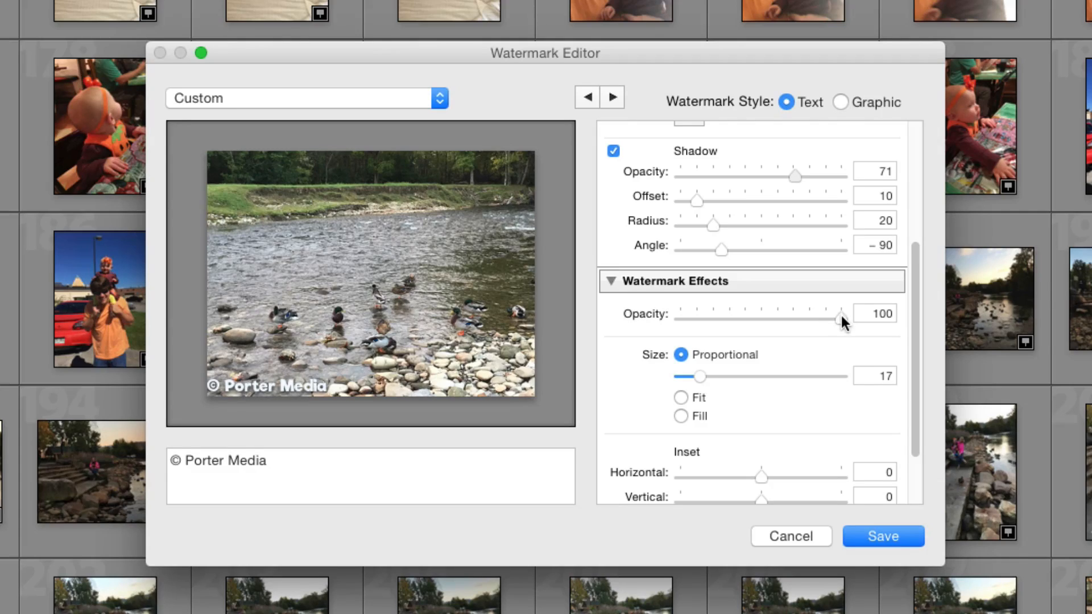
drag(840, 319, 730, 318)
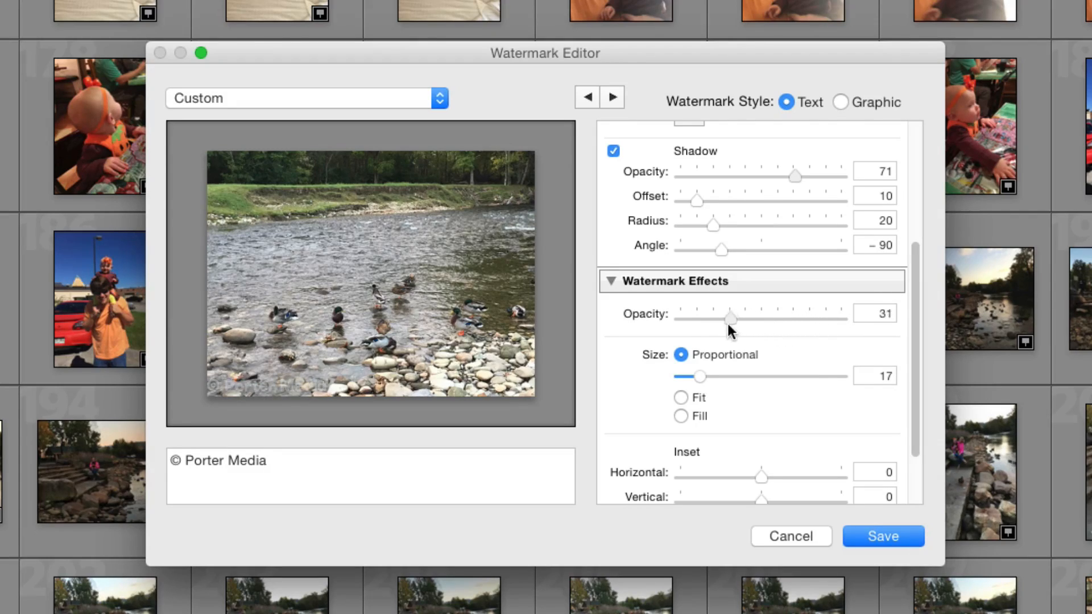
drag(732, 314, 691, 313)
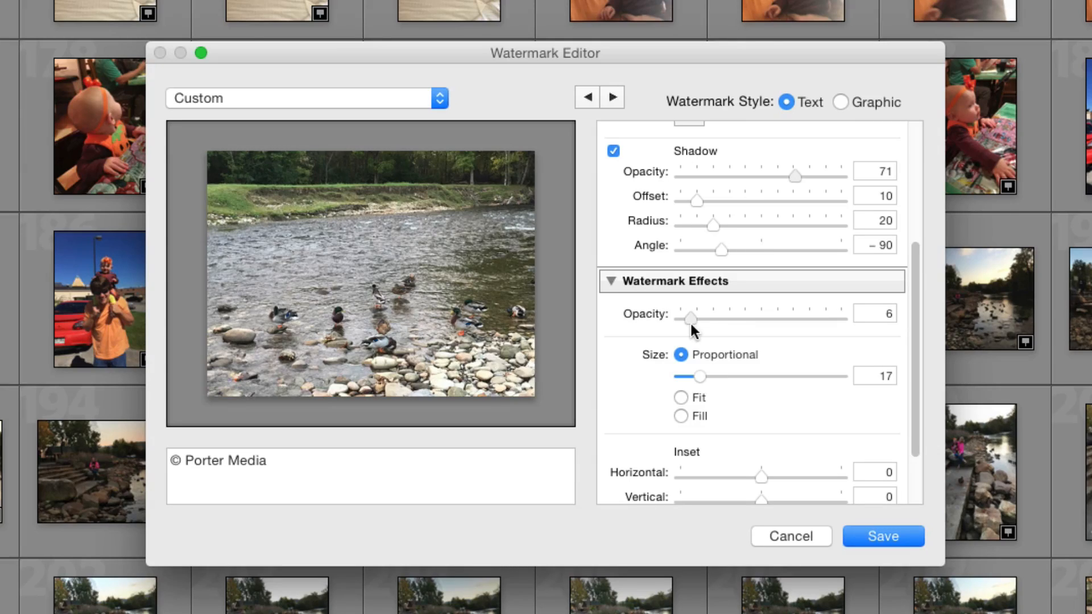
drag(691, 319, 841, 319)
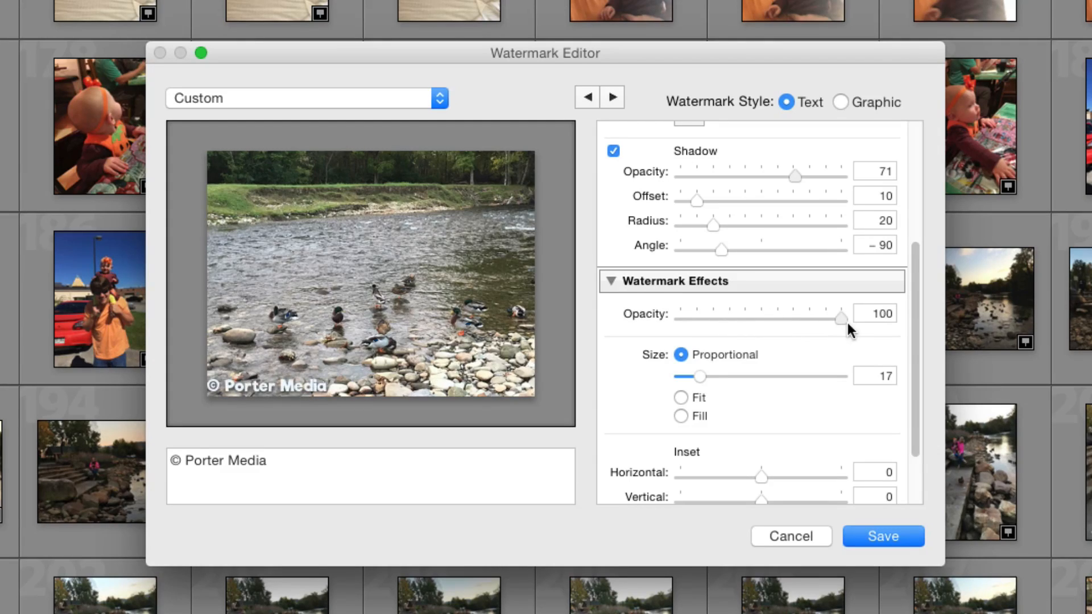
drag(841, 319, 798, 319)
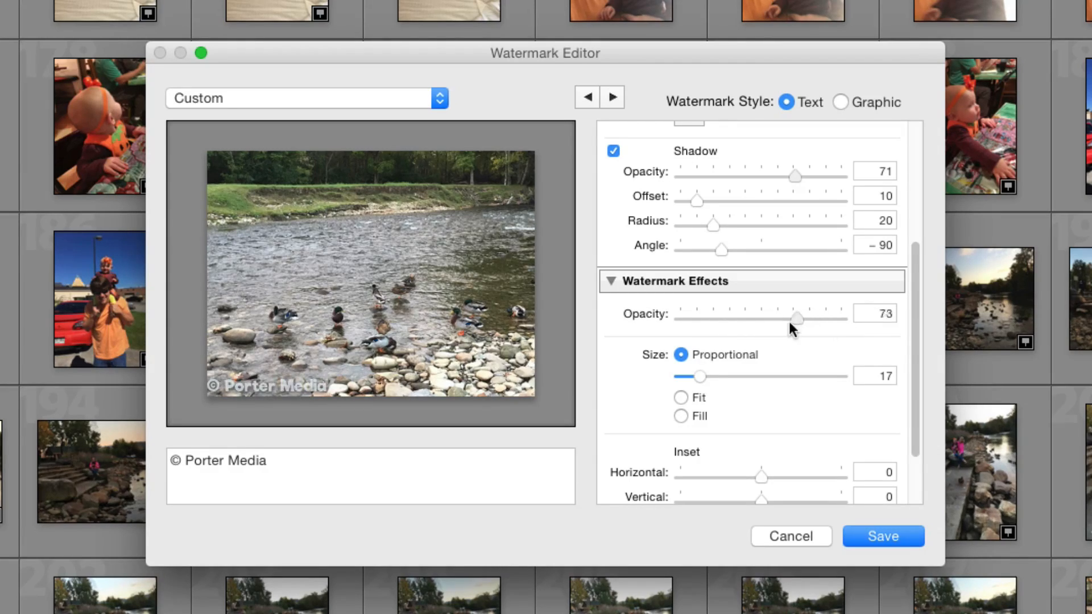
drag(796, 319, 800, 320)
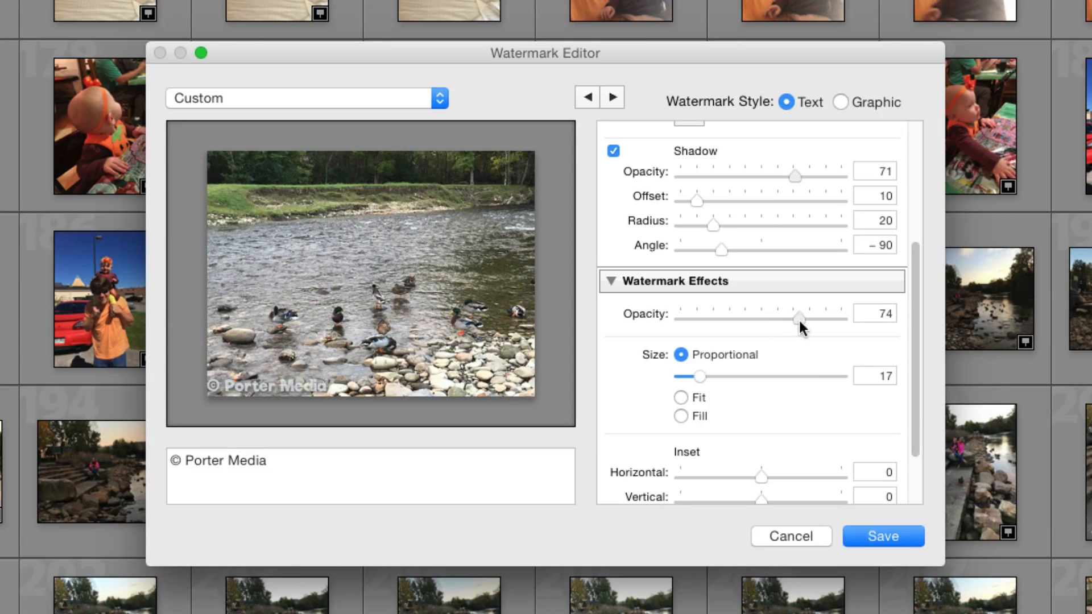
drag(796, 319, 800, 319)
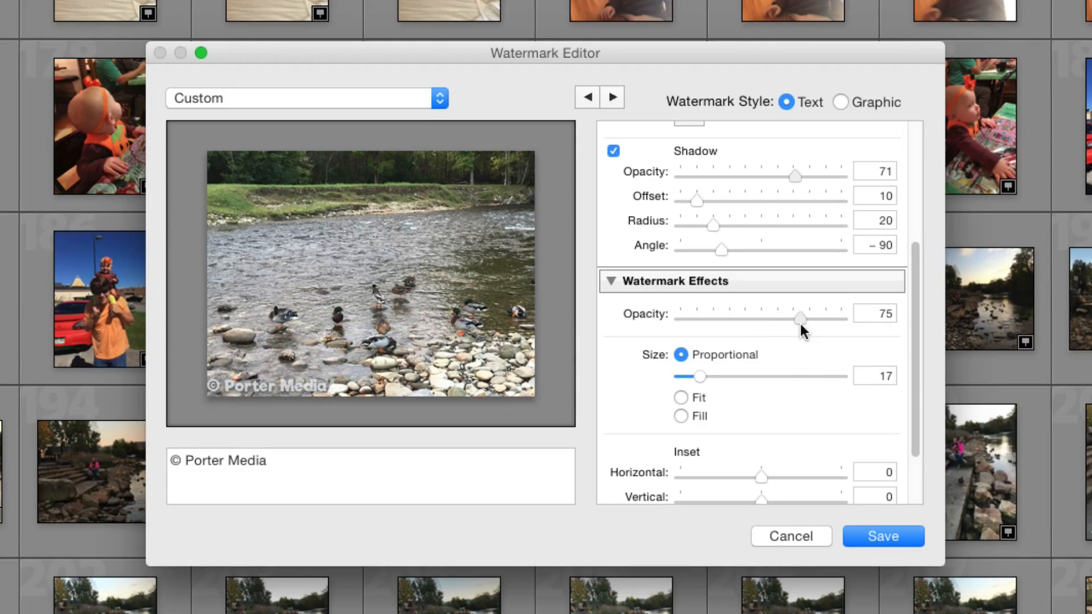
drag(799, 318, 839, 318)
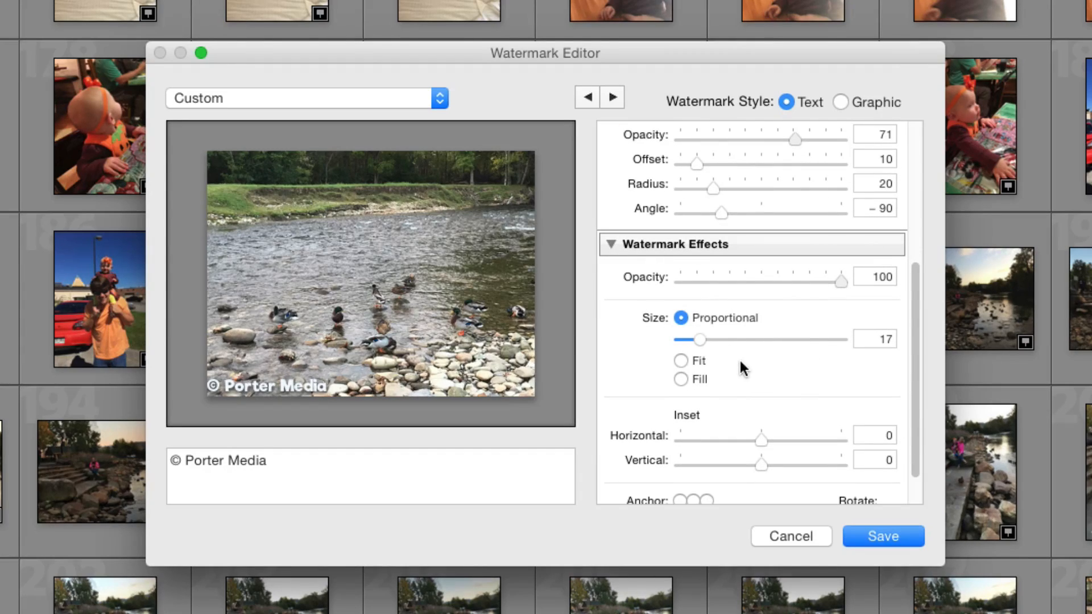
mouse_move(752, 366)
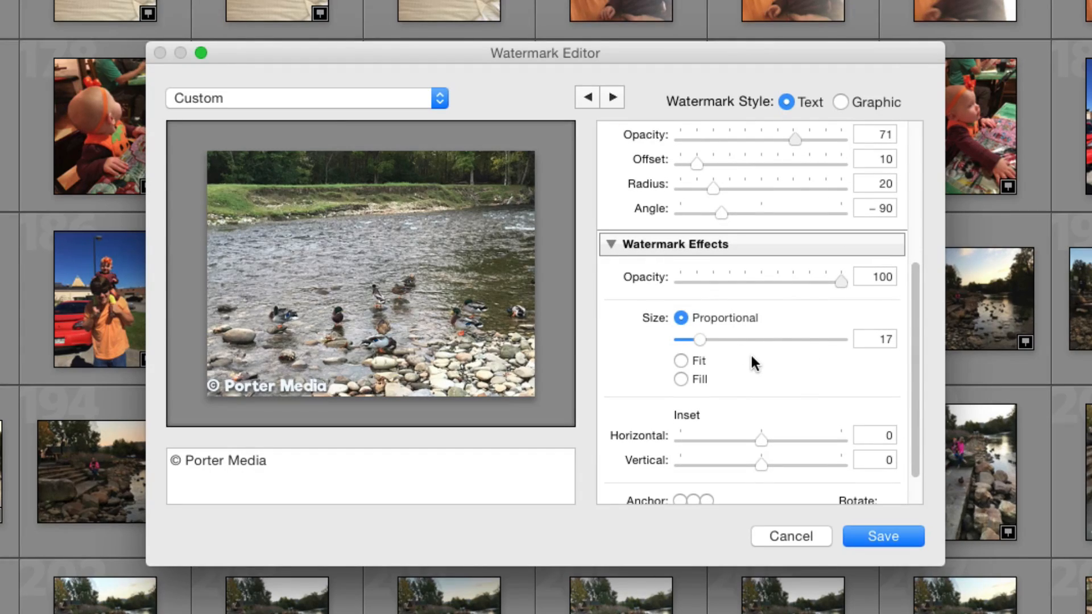
Adjust the proportional size slider up and down, ending slightly larger
drag(699, 340, 704, 341)
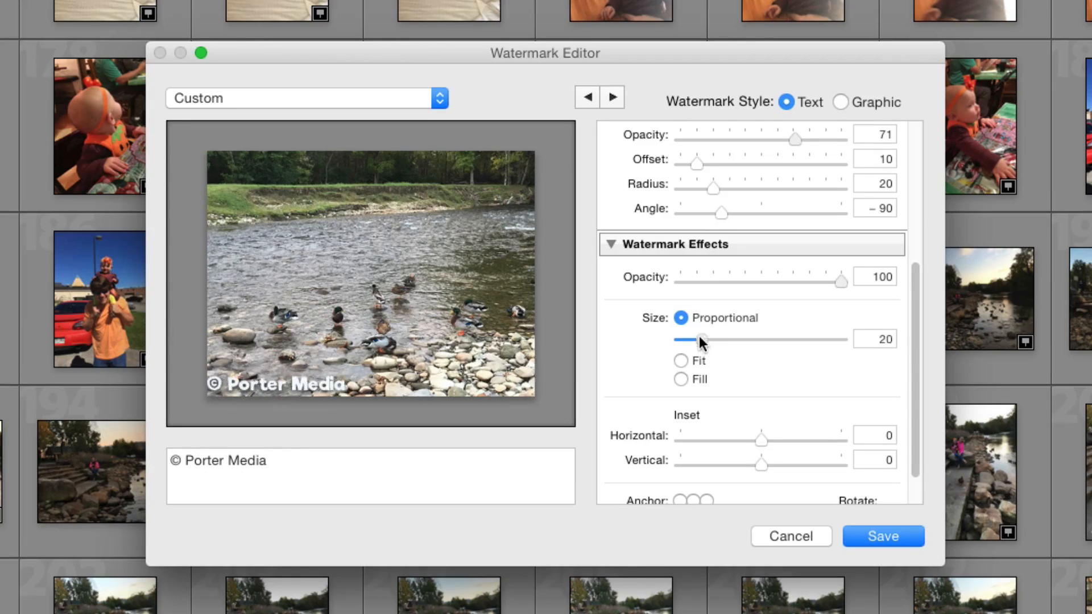
drag(702, 340, 727, 340)
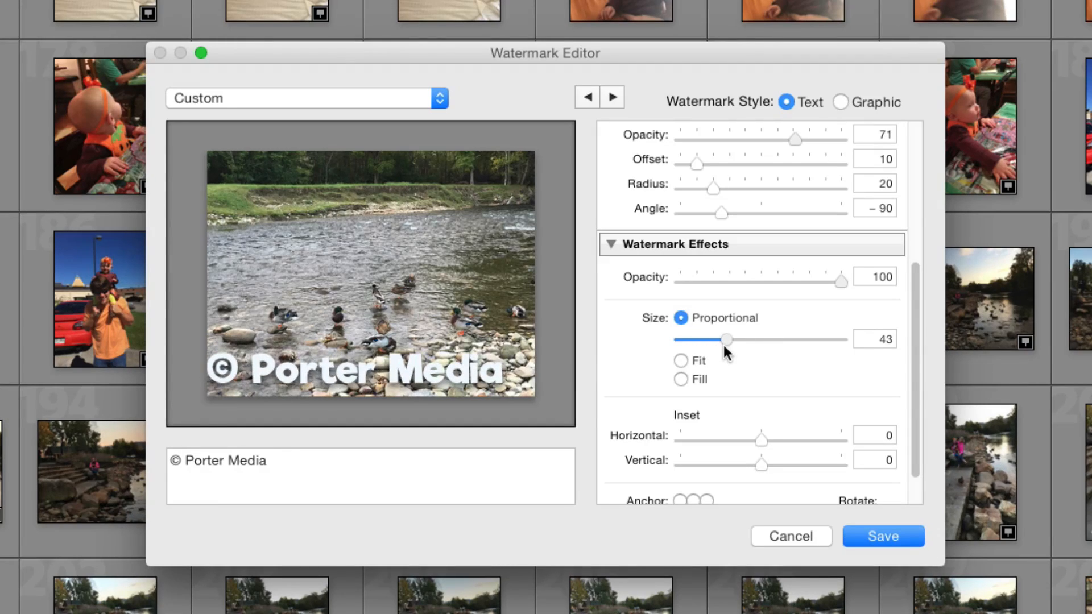
drag(727, 340, 708, 340)
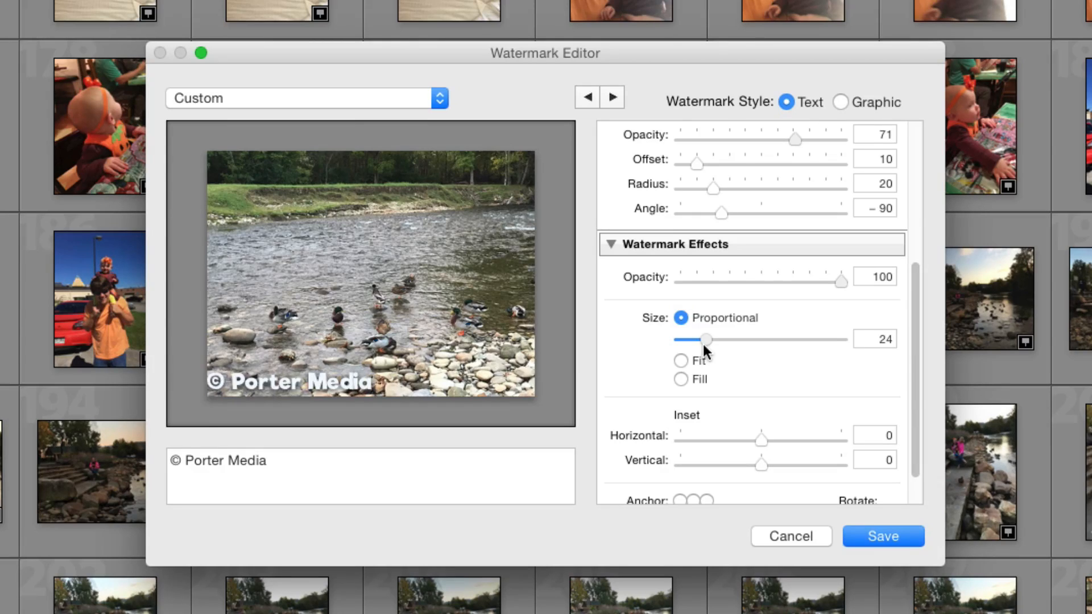
drag(705, 339, 710, 339)
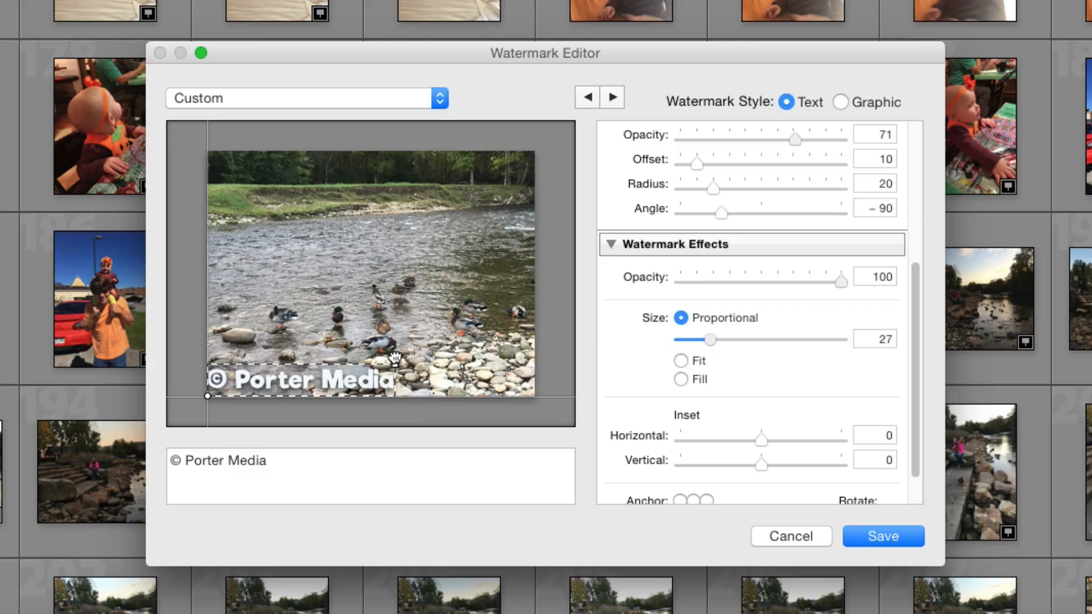
Try Fit and Fill sizing, then return to Proportional sizing at 27
click(680, 360)
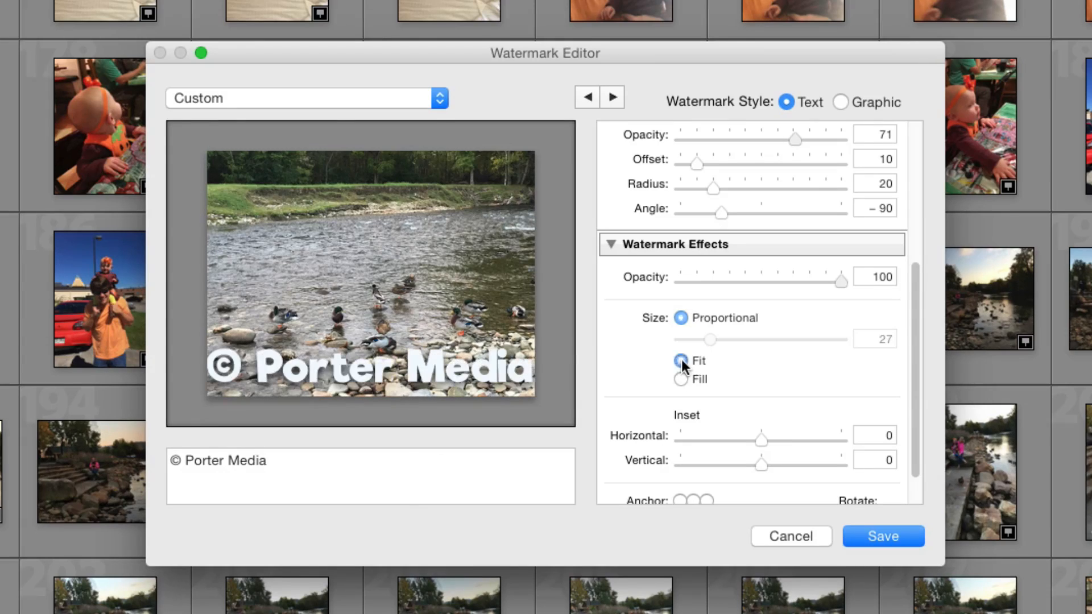
click(682, 379)
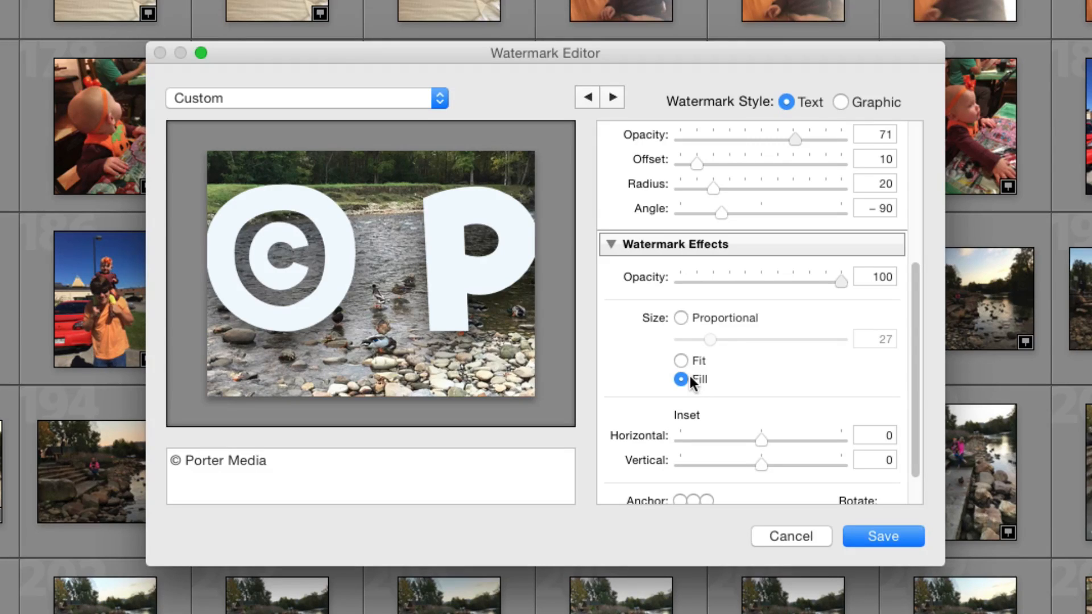
click(680, 361)
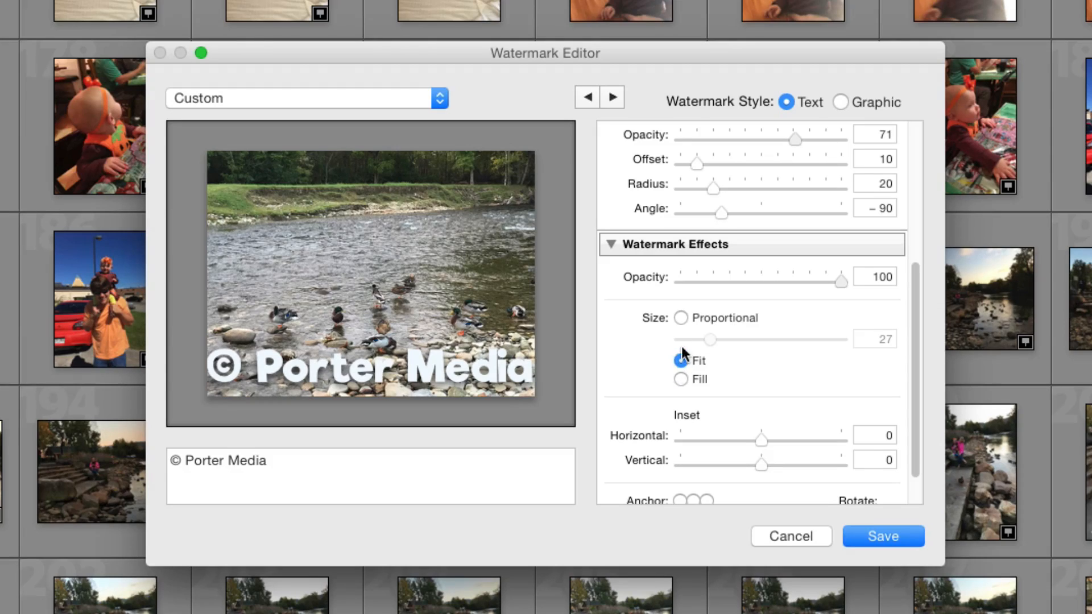
click(680, 317)
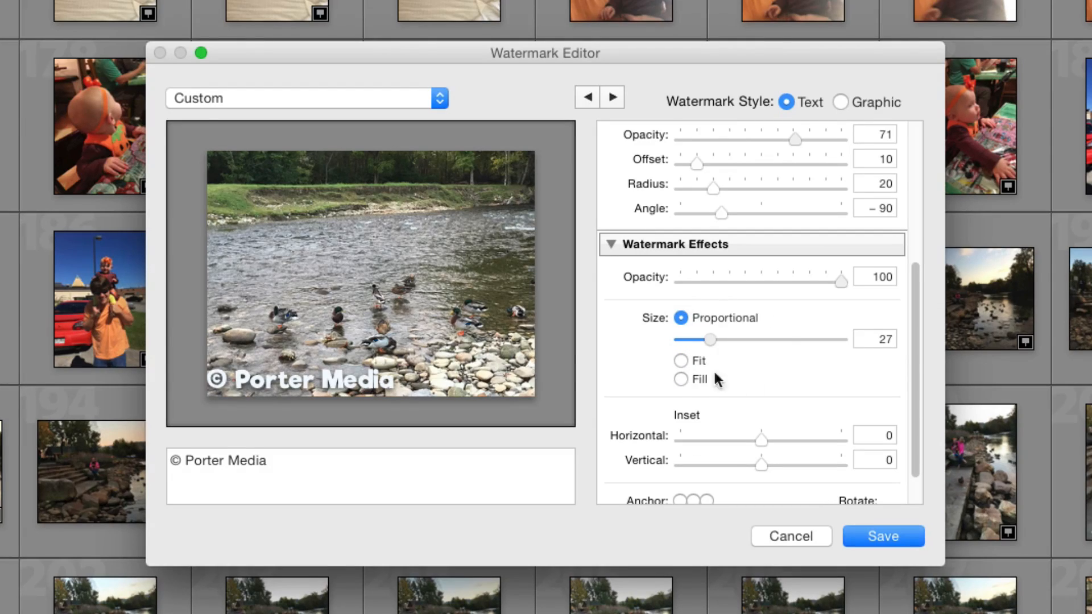
scroll(down, 3)
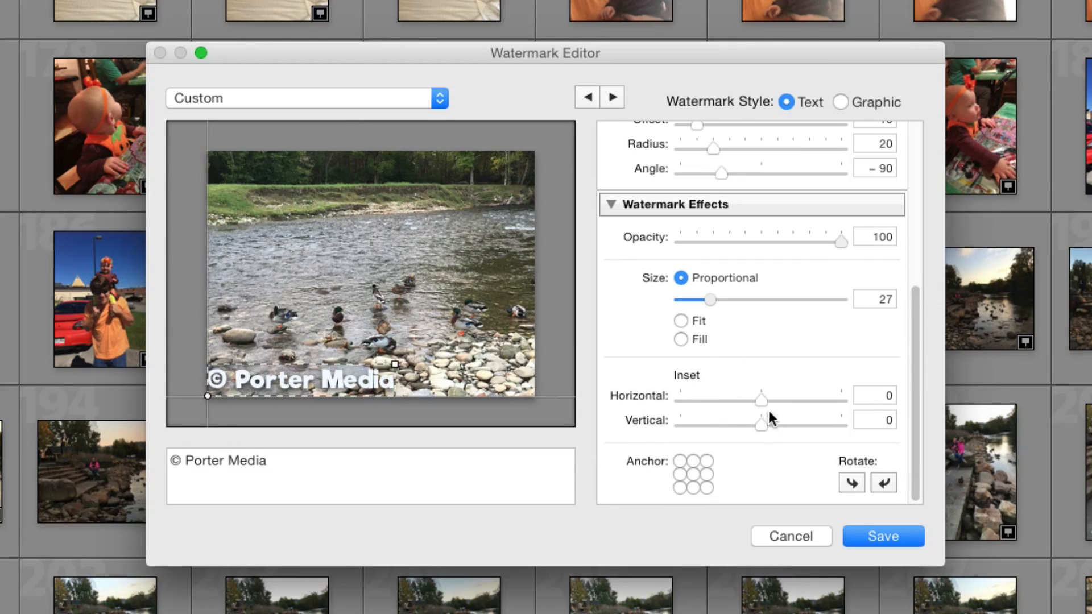
Set the watermark inset to horizontal 1 and vertical 2
drag(760, 399, 818, 399)
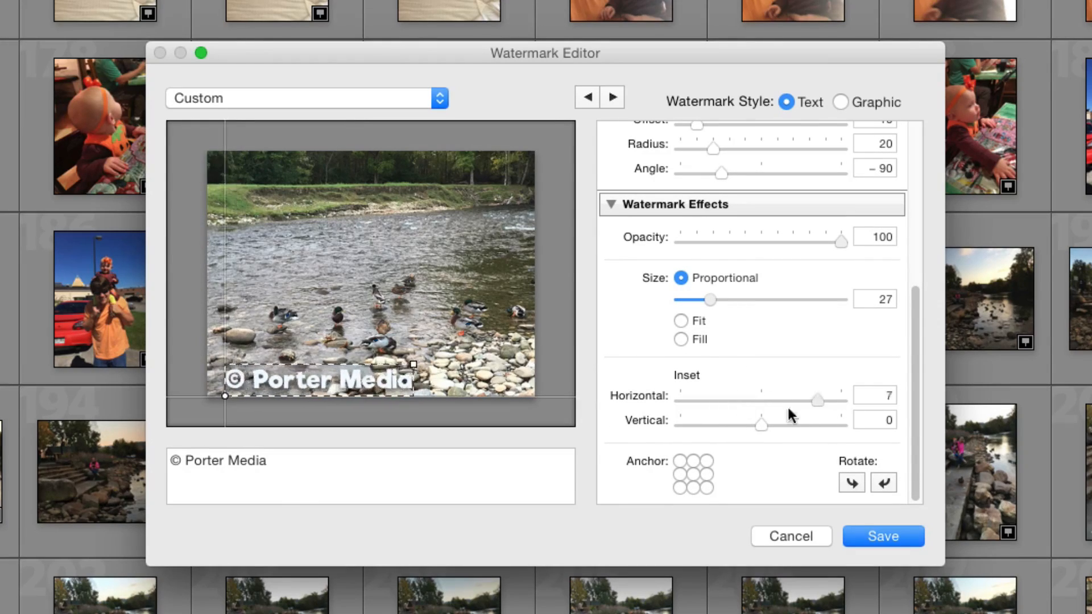
drag(819, 400, 770, 400)
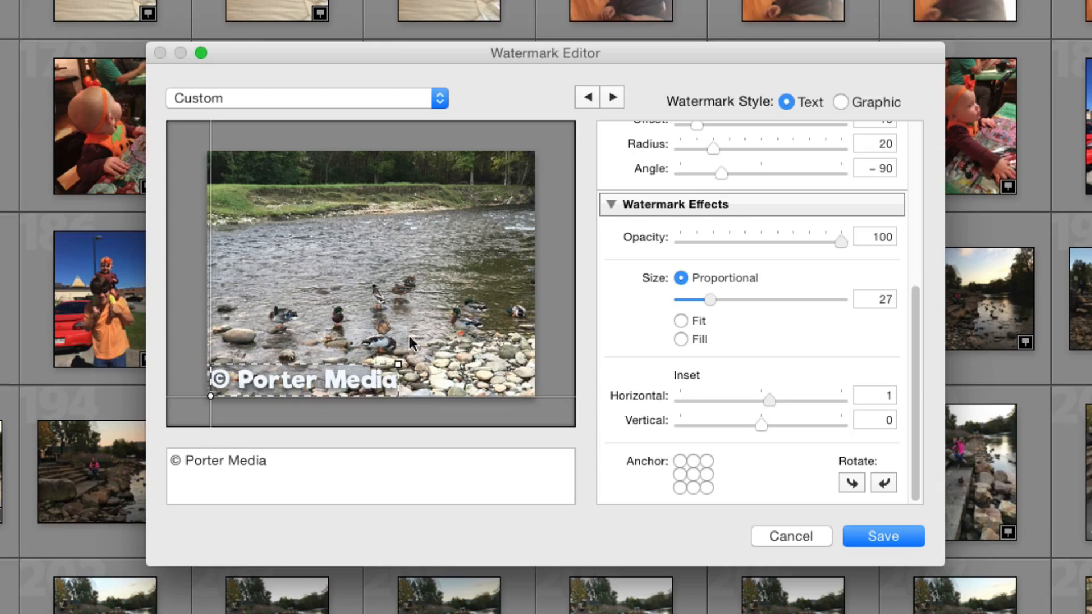
mouse_move(720, 413)
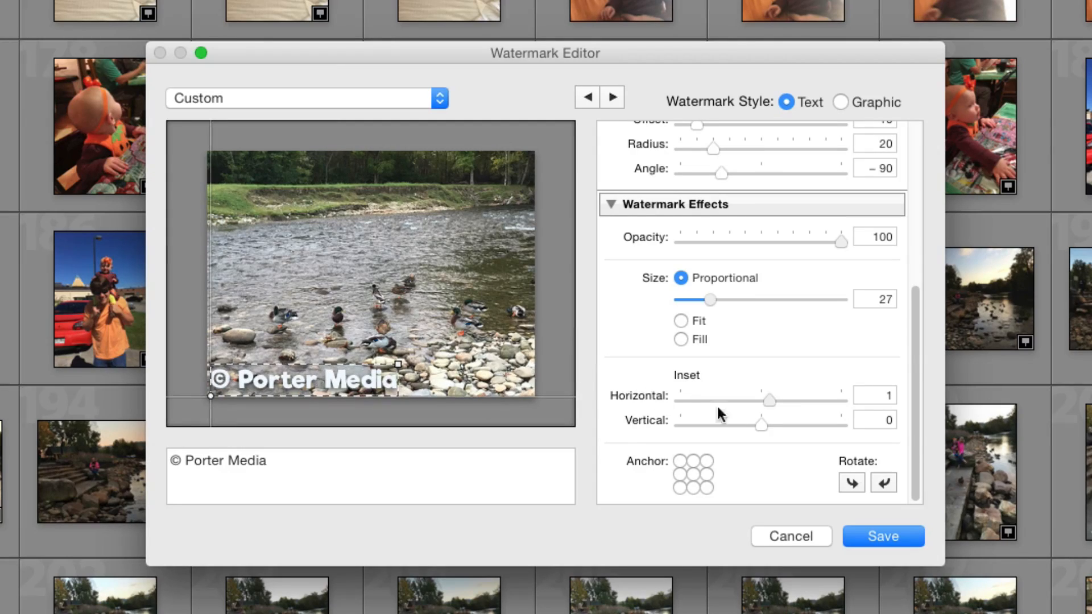
drag(770, 400, 756, 400)
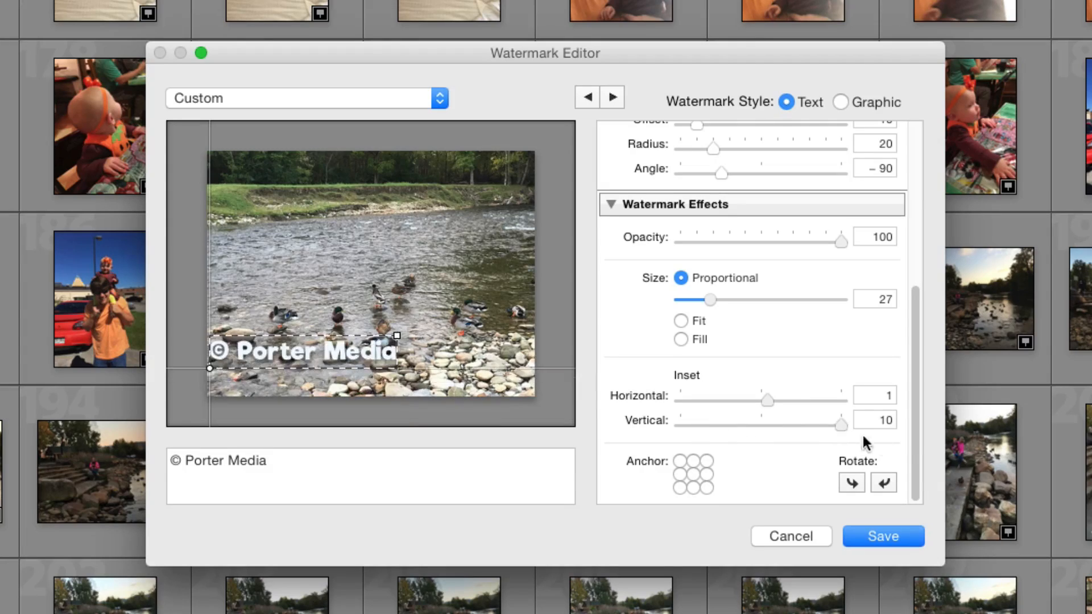
drag(840, 425, 775, 425)
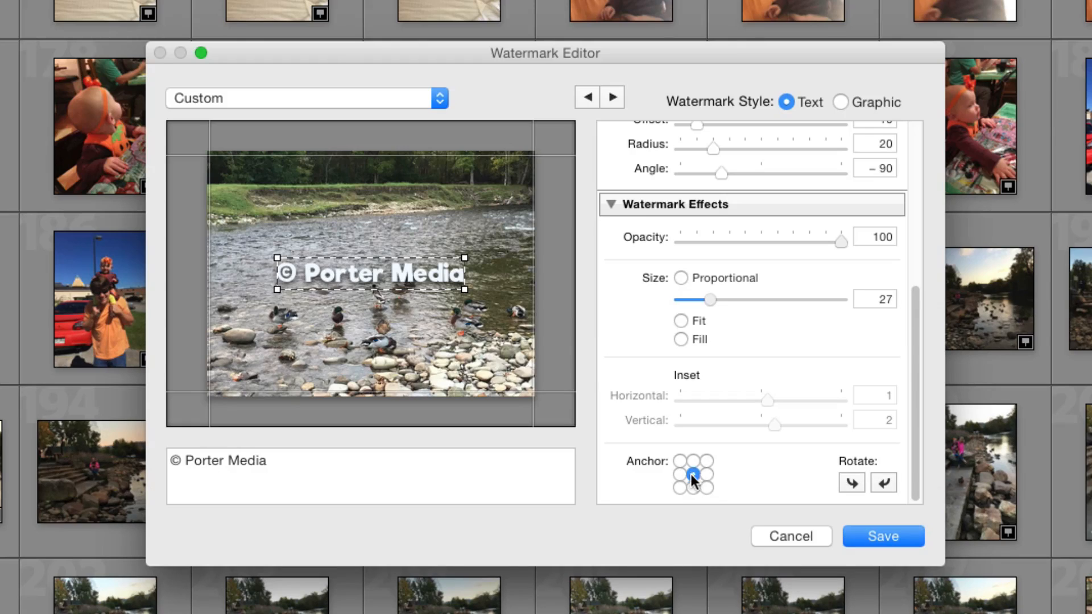
Try left-middle and bottom-centre anchors, then anchor the watermark bottom-left
click(681, 475)
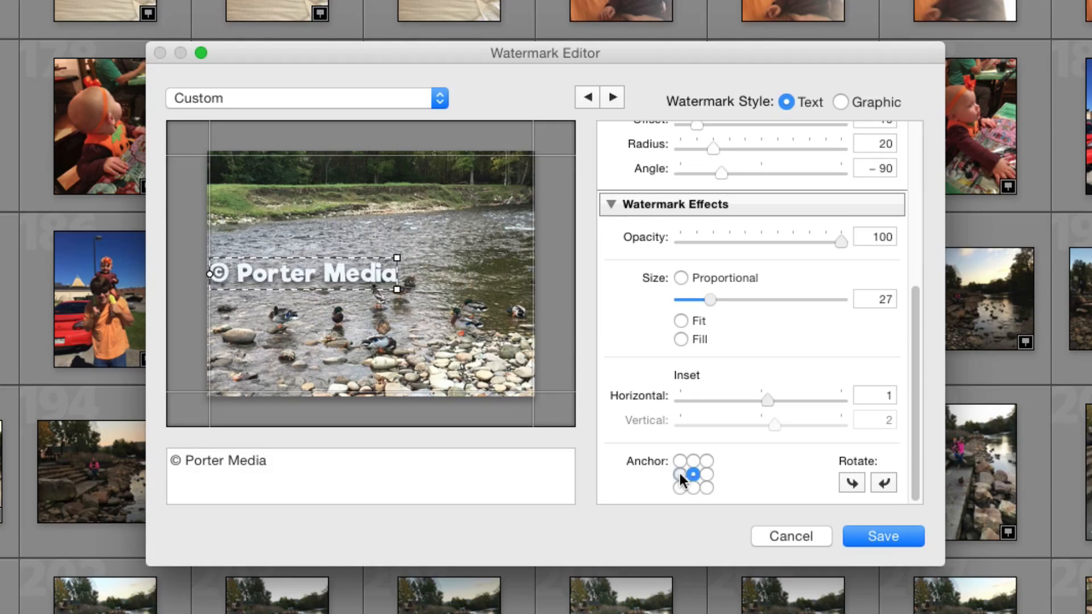
click(680, 474)
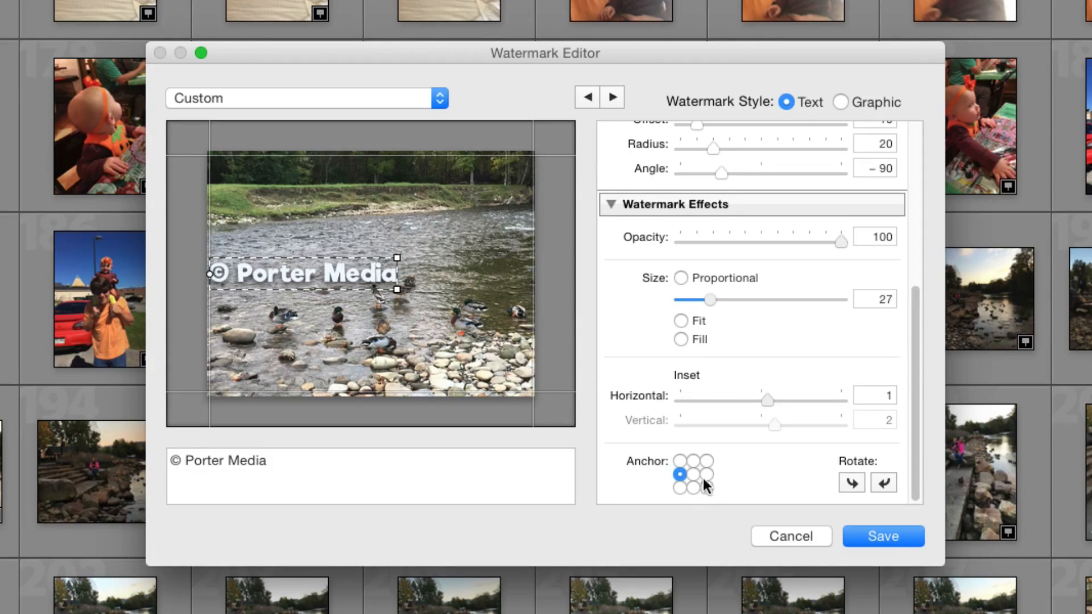
click(694, 487)
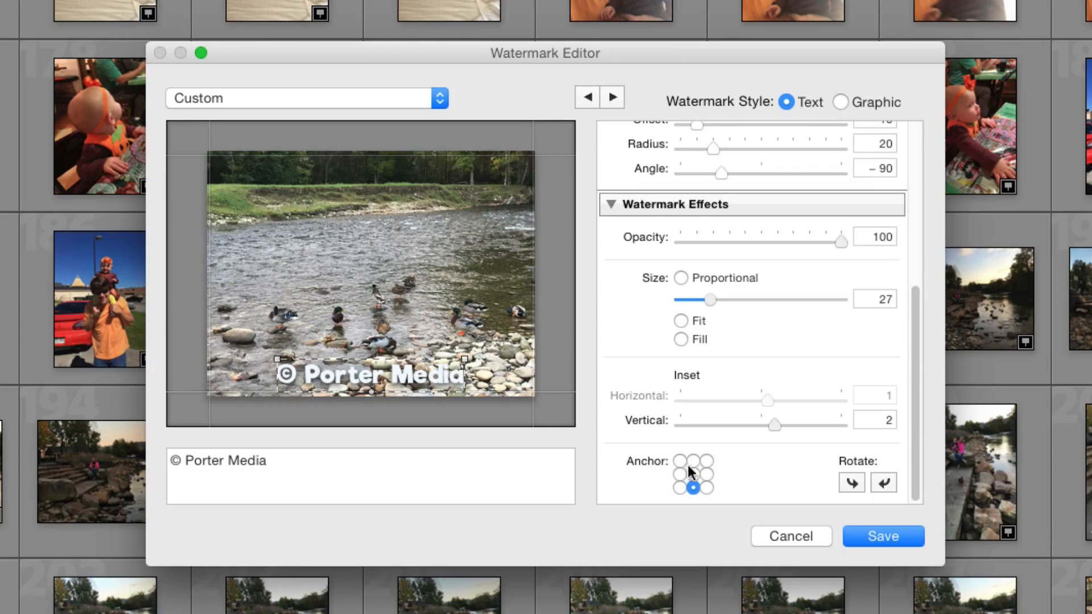
click(680, 488)
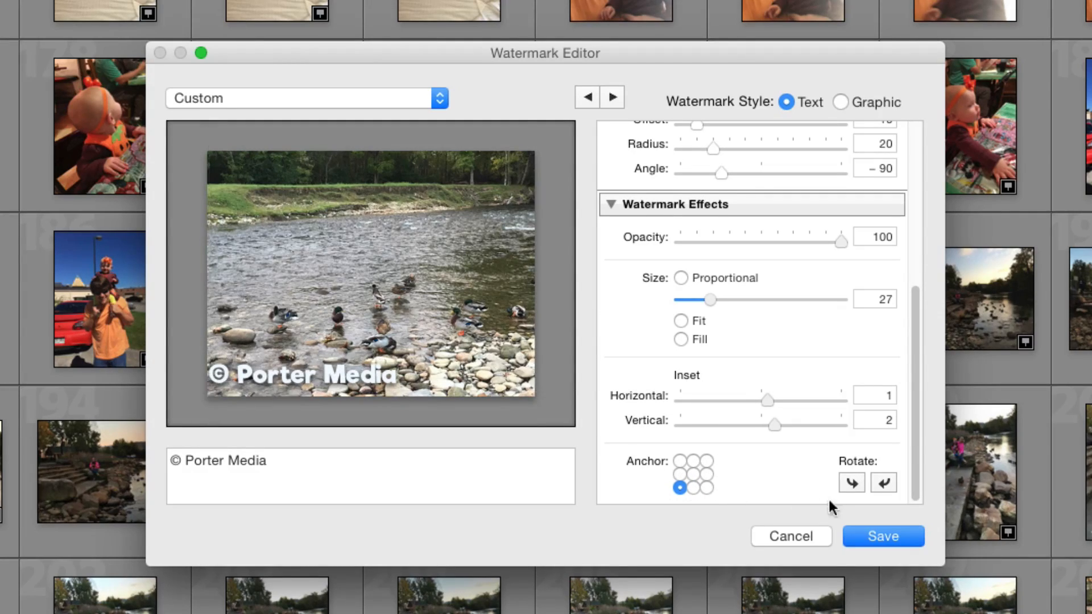
Rotate the watermark through three quarter turns
click(851, 482)
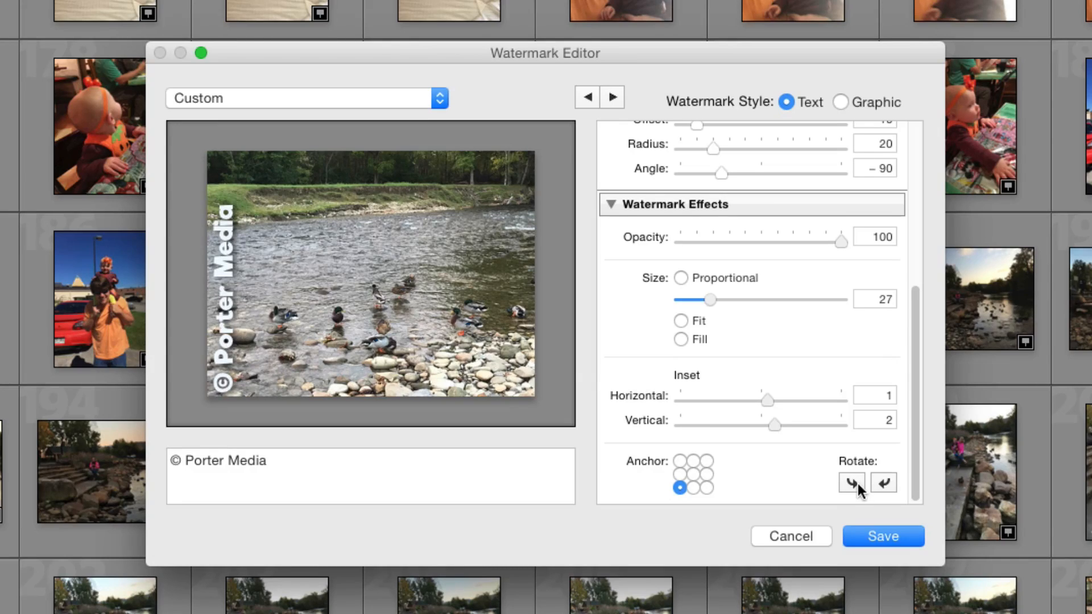
click(851, 481)
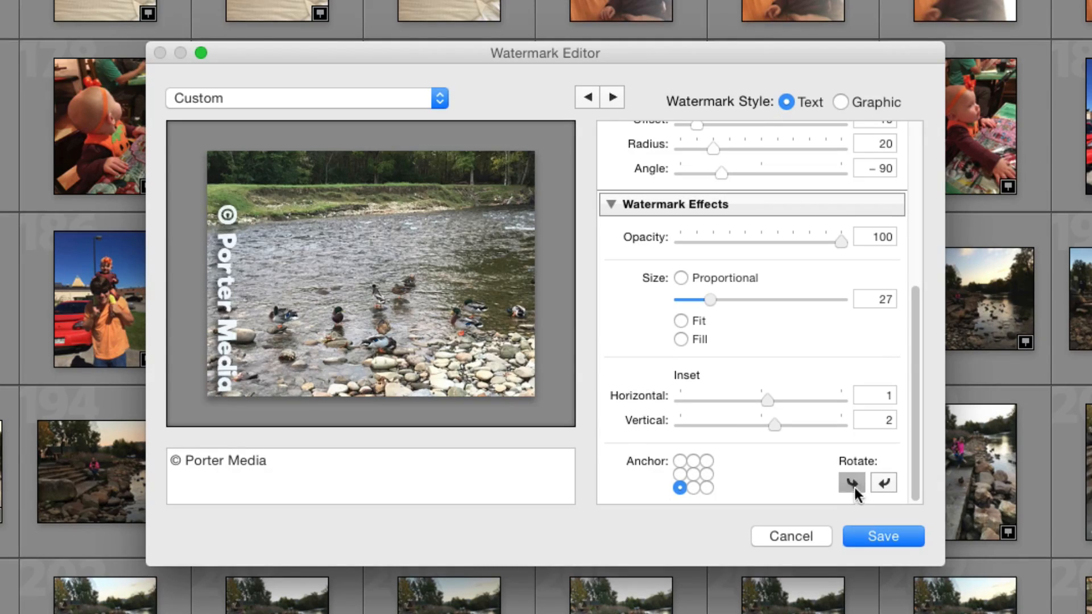
click(851, 483)
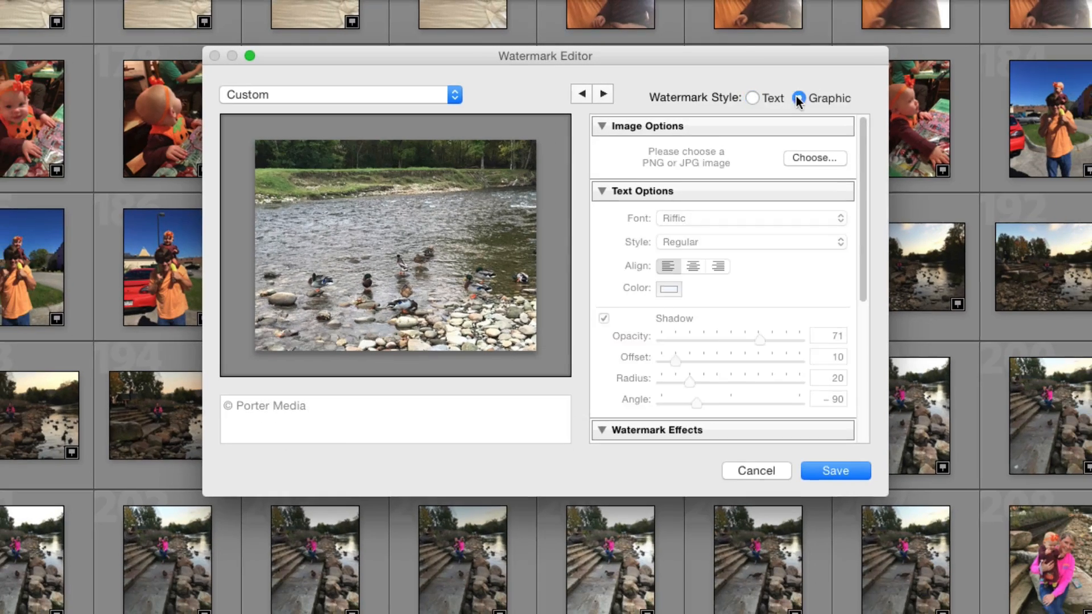
Choose the Technology Guru PNG as the watermark image
click(813, 158)
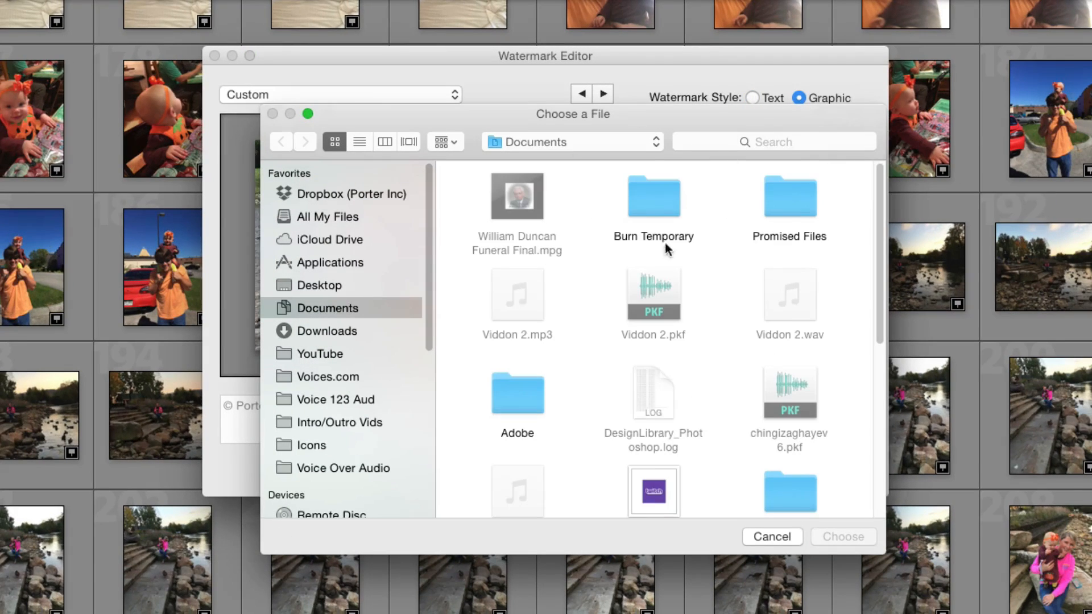
mouse_move(633, 277)
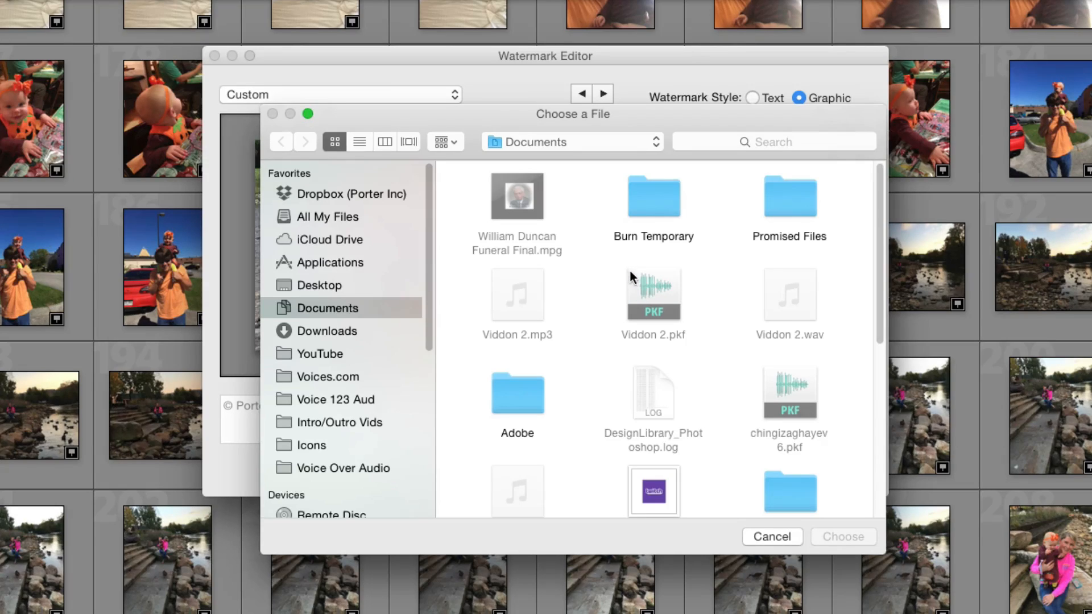
mouse_move(470, 354)
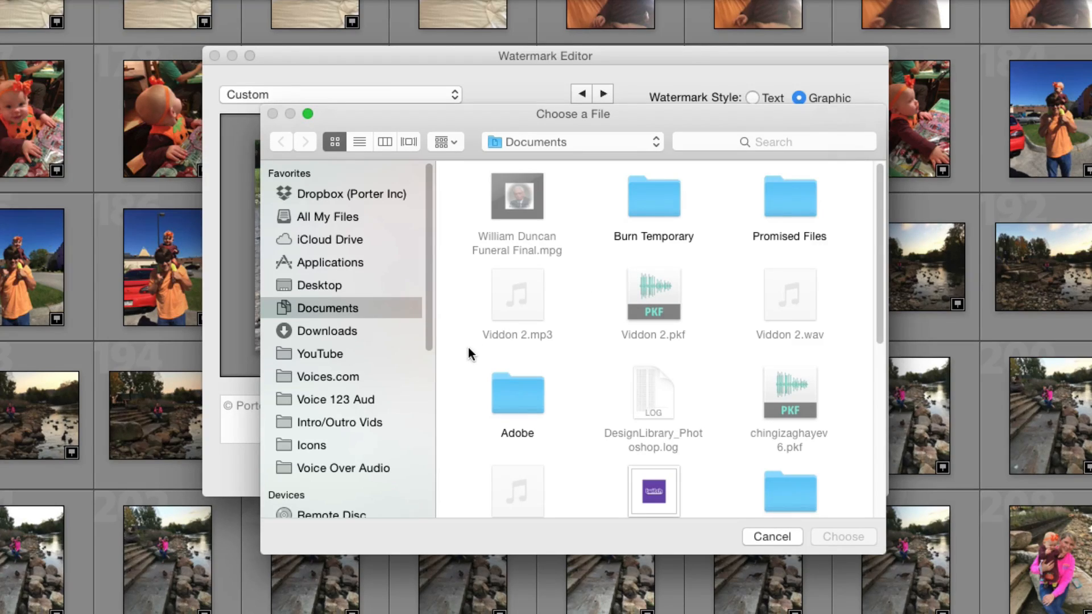
click(320, 285)
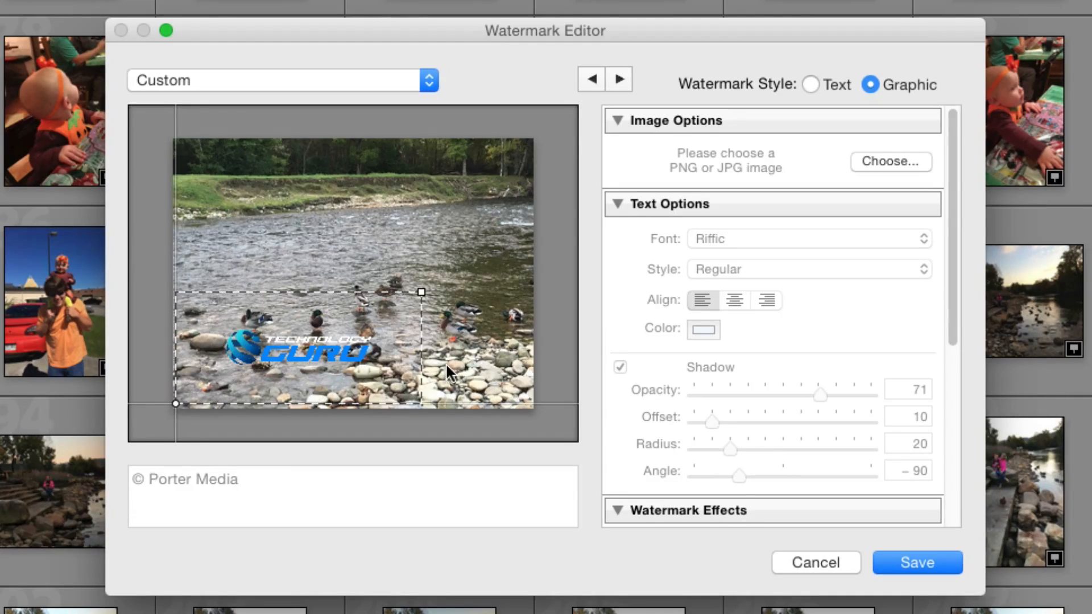
mouse_move(453, 390)
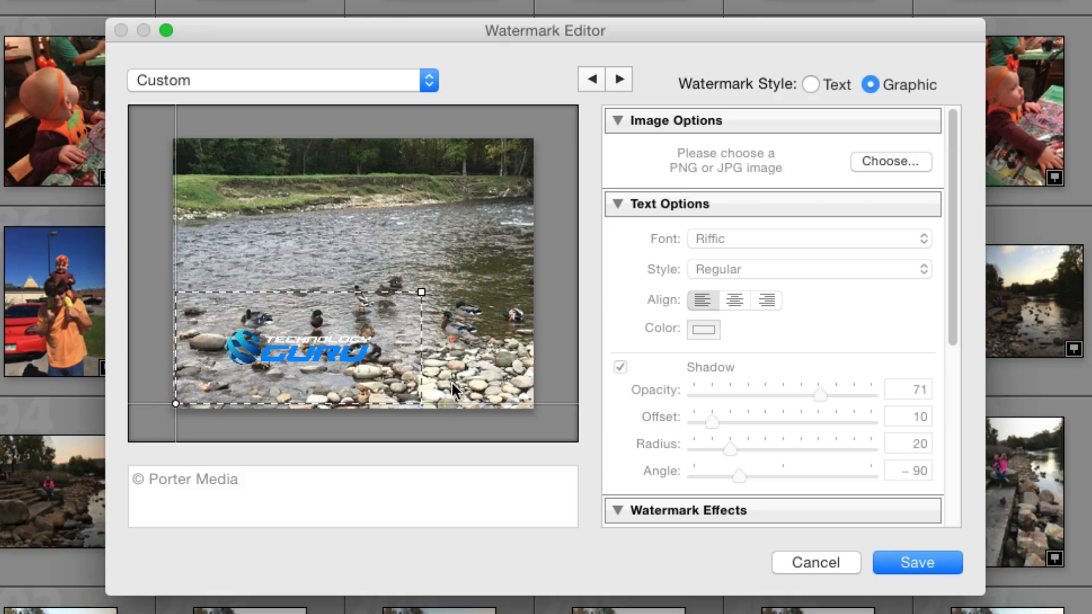
mouse_move(686, 342)
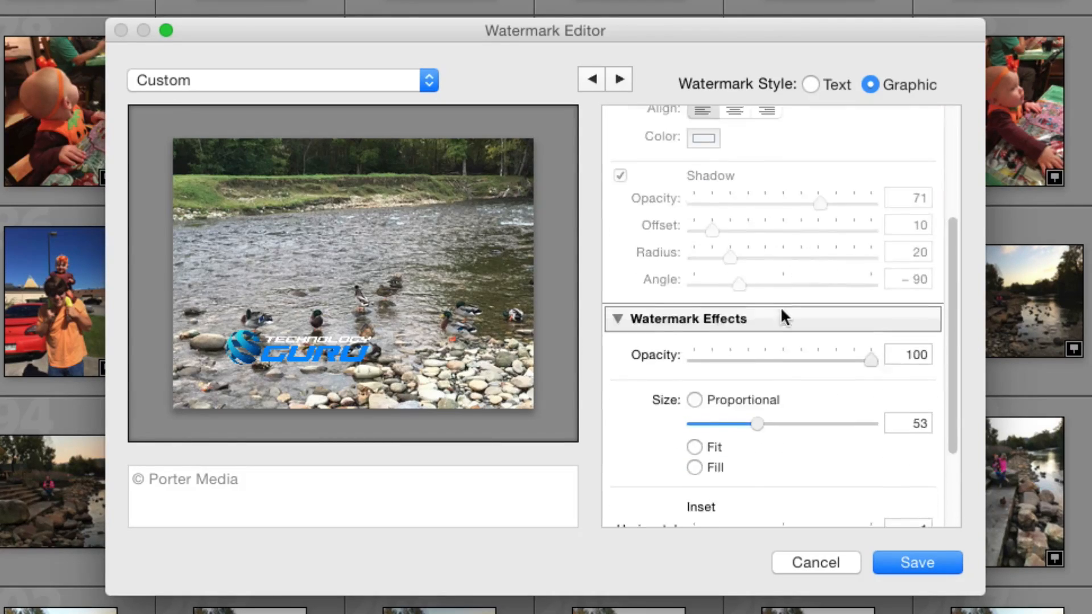
Test a lower logo opacity, then try Fit and Fill sizing
scroll(down, 3)
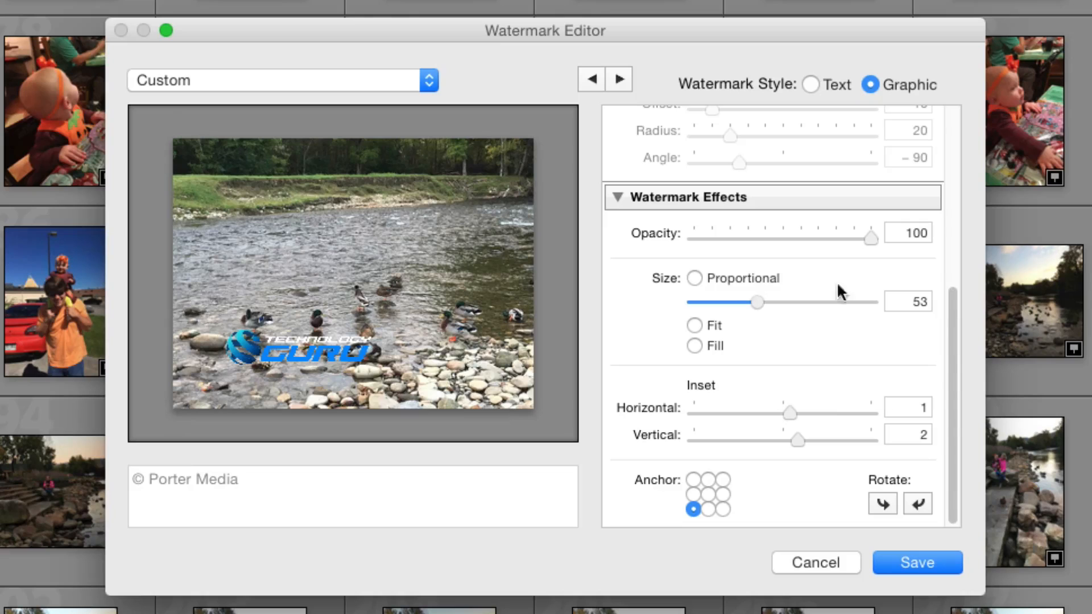
mouse_move(750, 324)
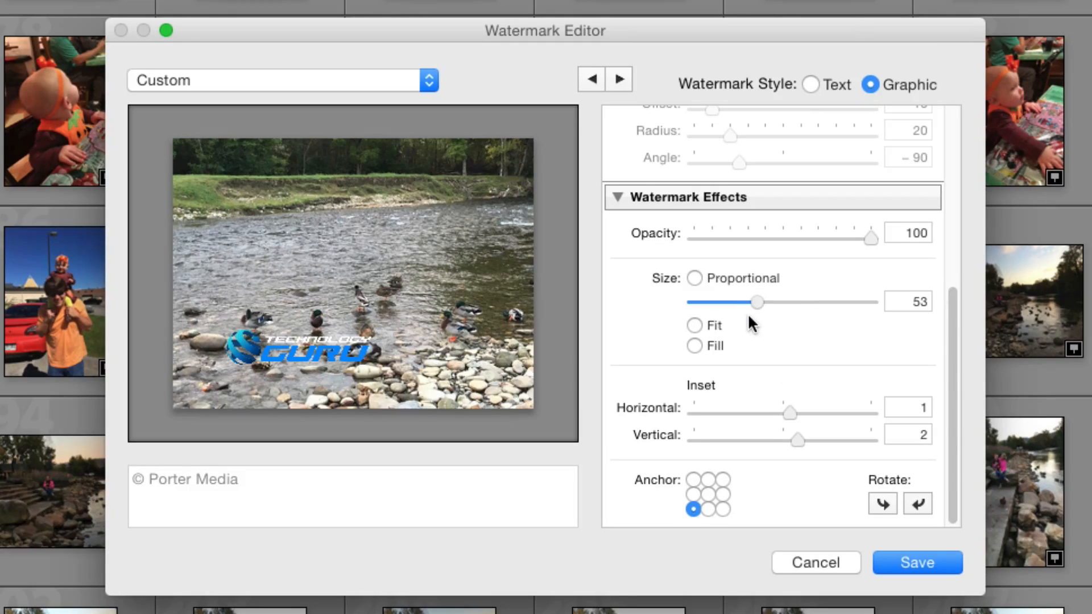
drag(871, 233, 738, 233)
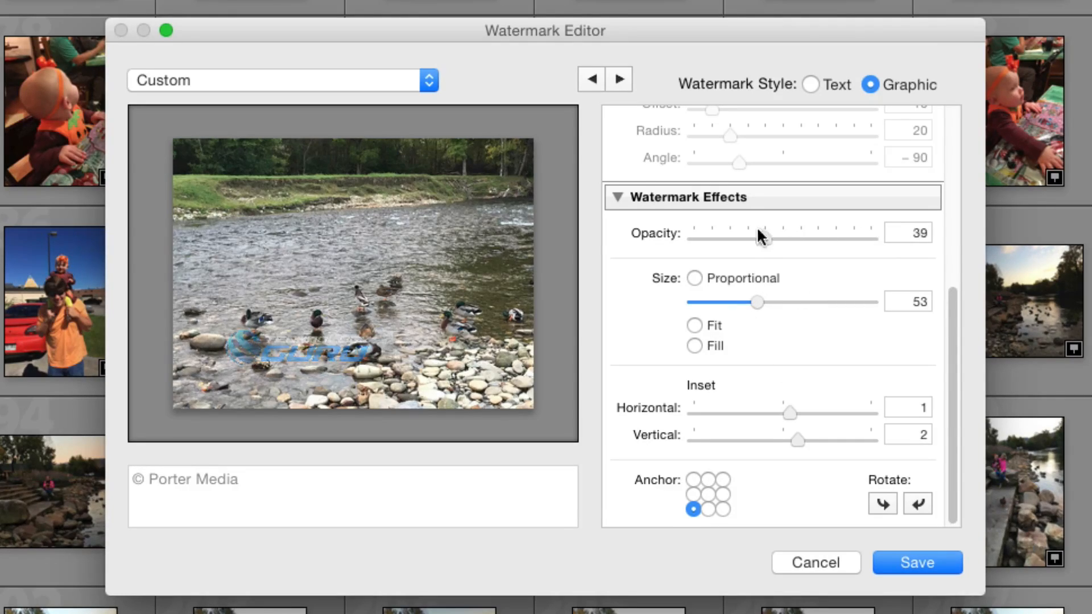
drag(752, 235, 870, 235)
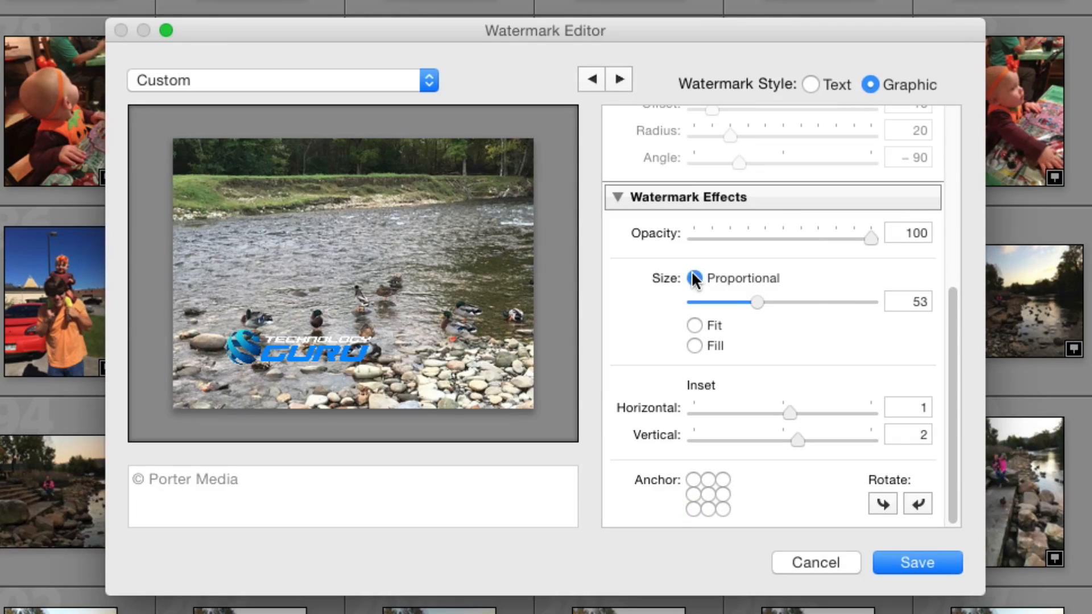
click(694, 326)
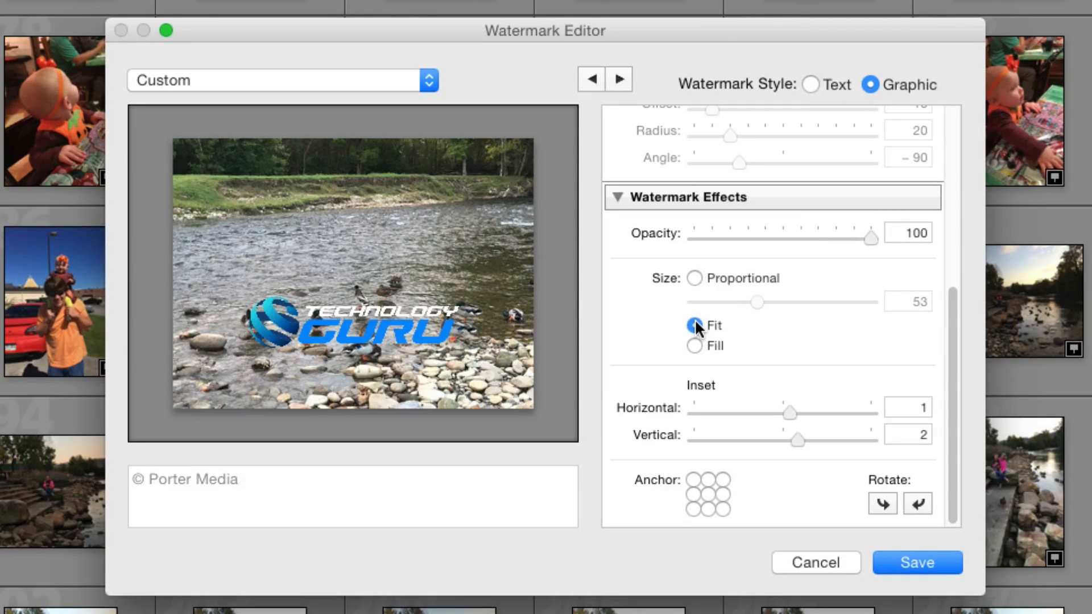
click(695, 346)
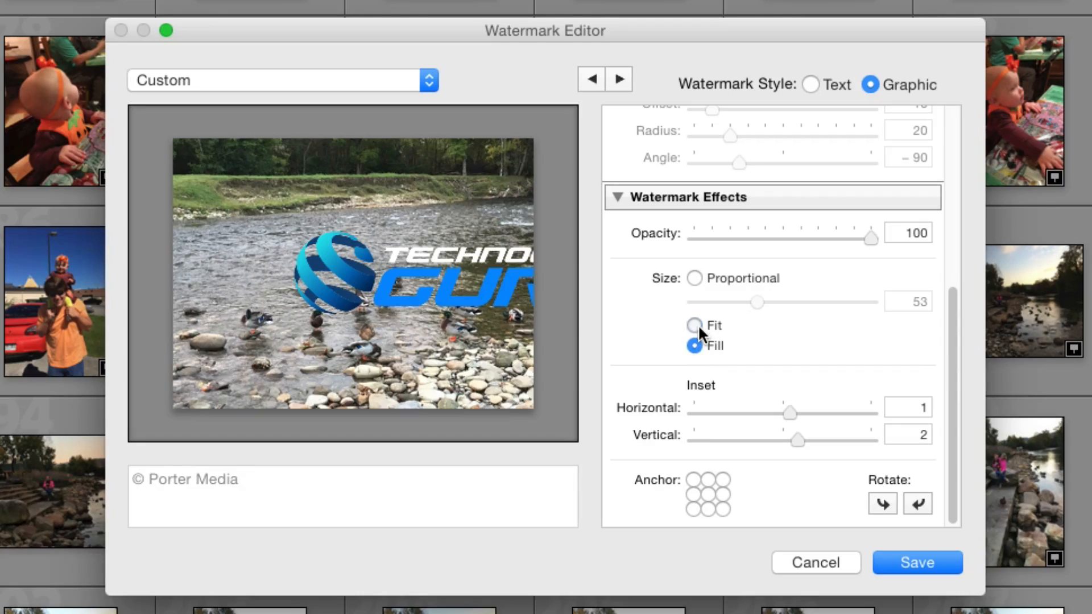
Anchor the logo at the centre and lower its opacity to 45
click(708, 494)
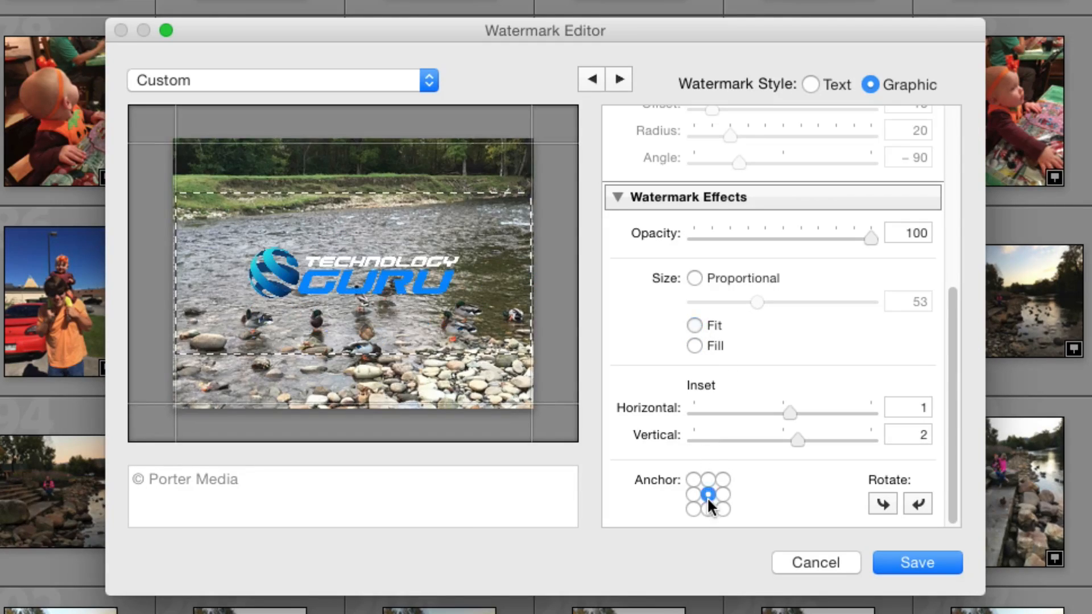
click(693, 494)
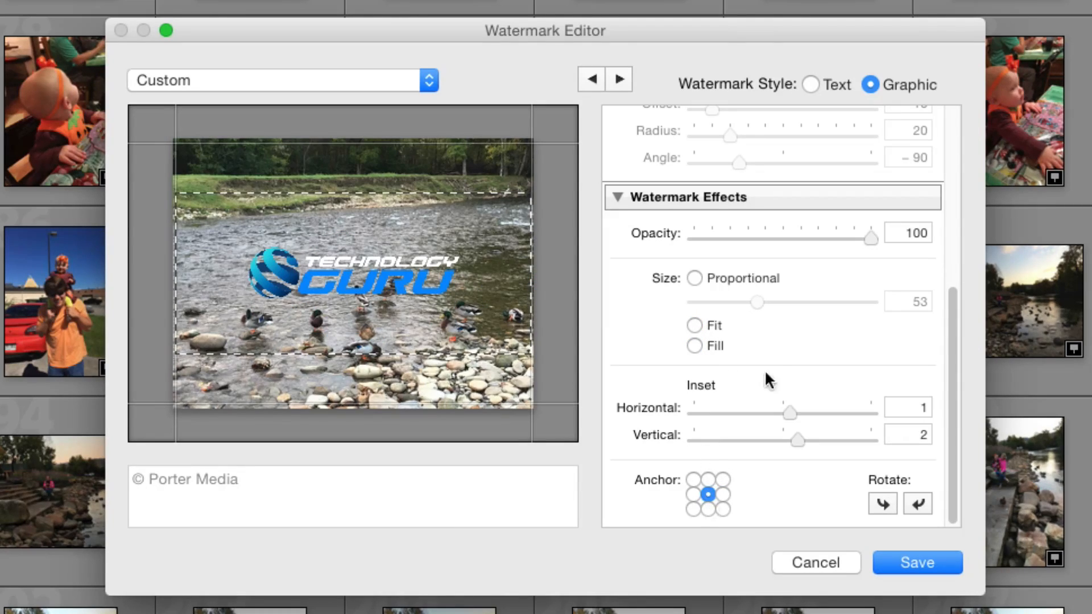
drag(870, 236, 867, 236)
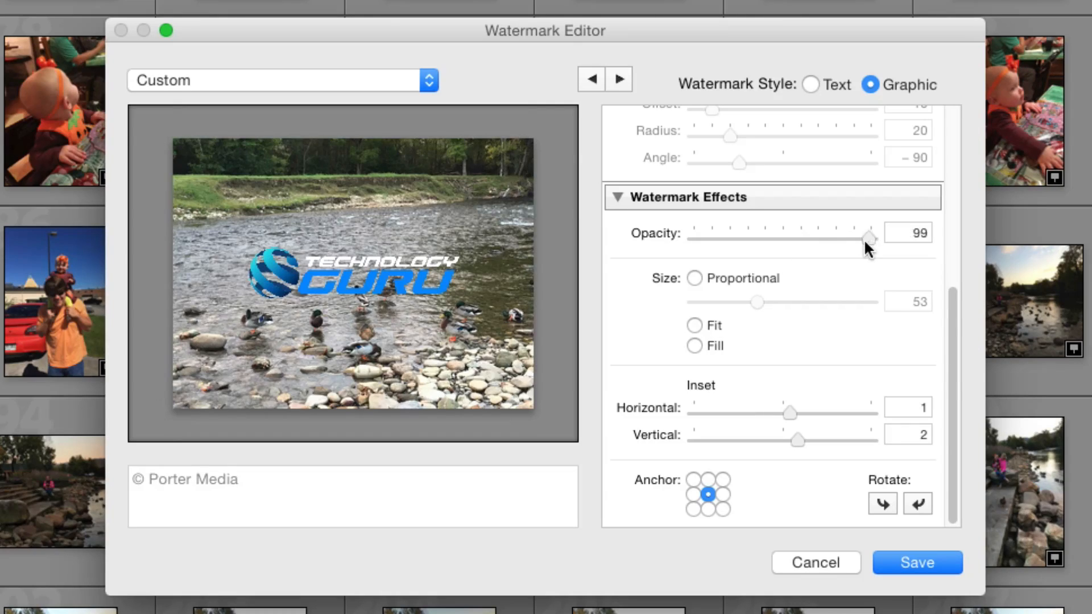
drag(866, 239, 775, 238)
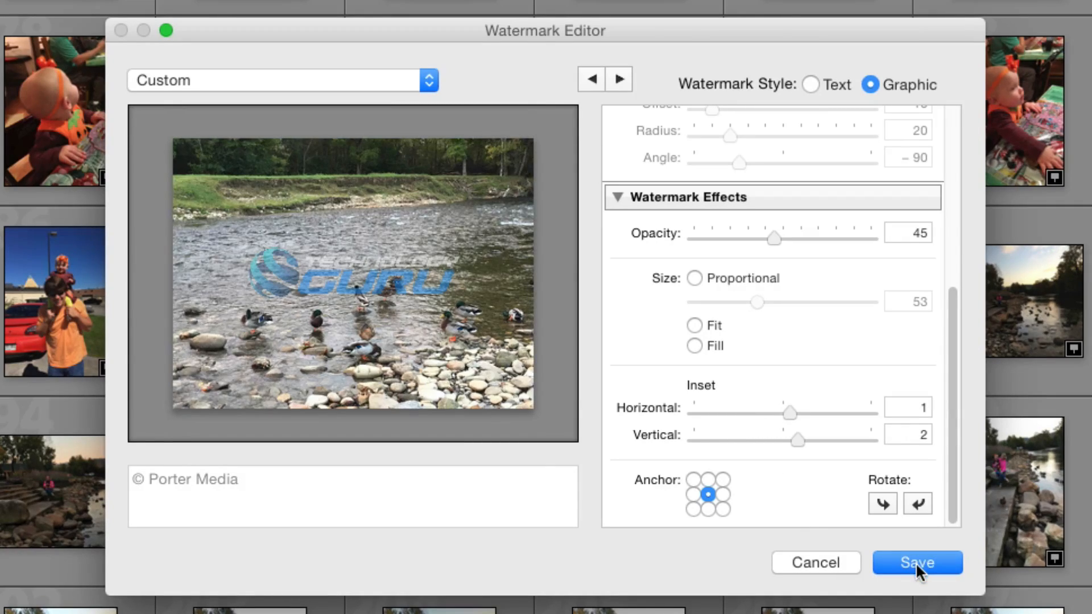
Save the graphic watermark as preset 'Image' and the text watermark as preset 'Text'
click(917, 562)
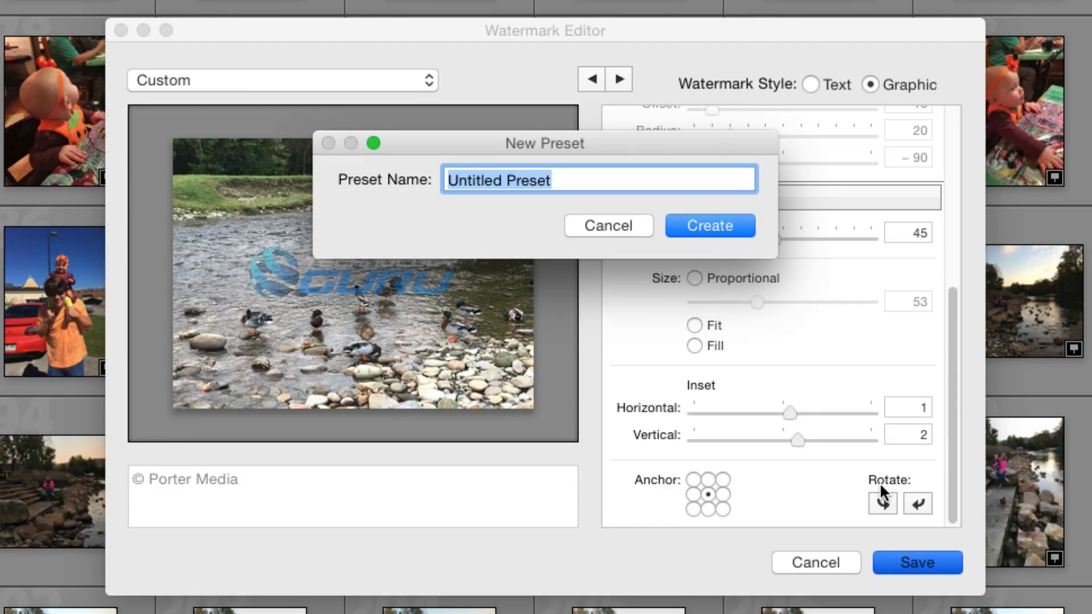
text(Image)
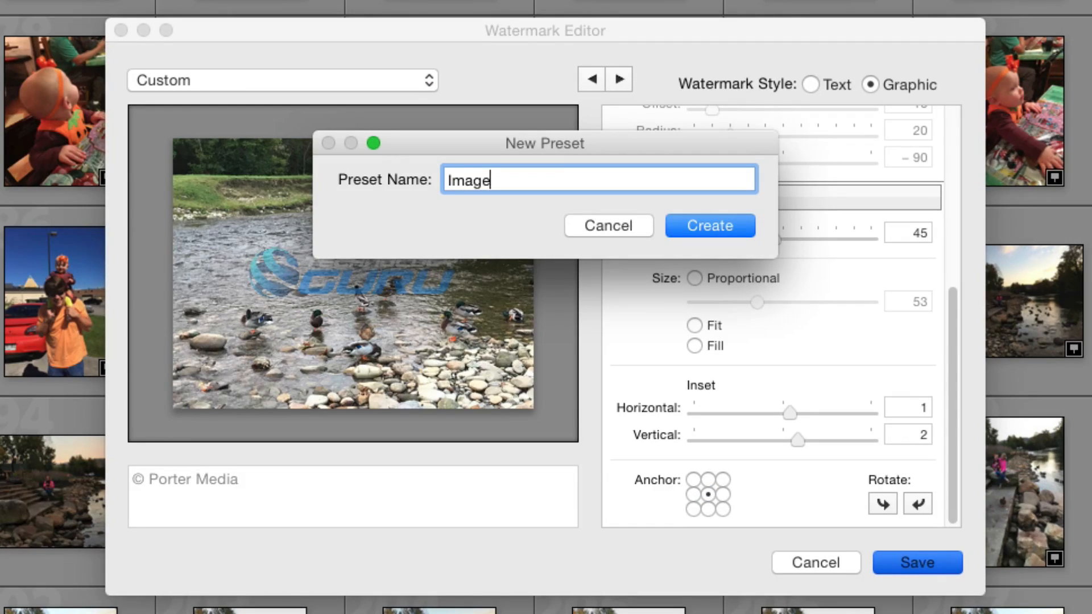
click(708, 225)
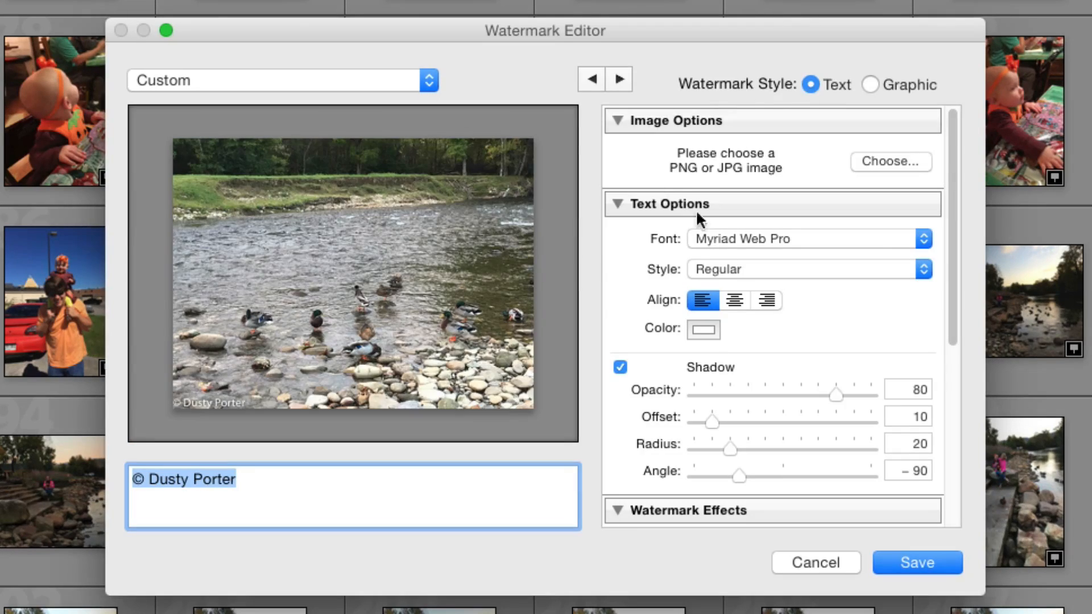
click(916, 562)
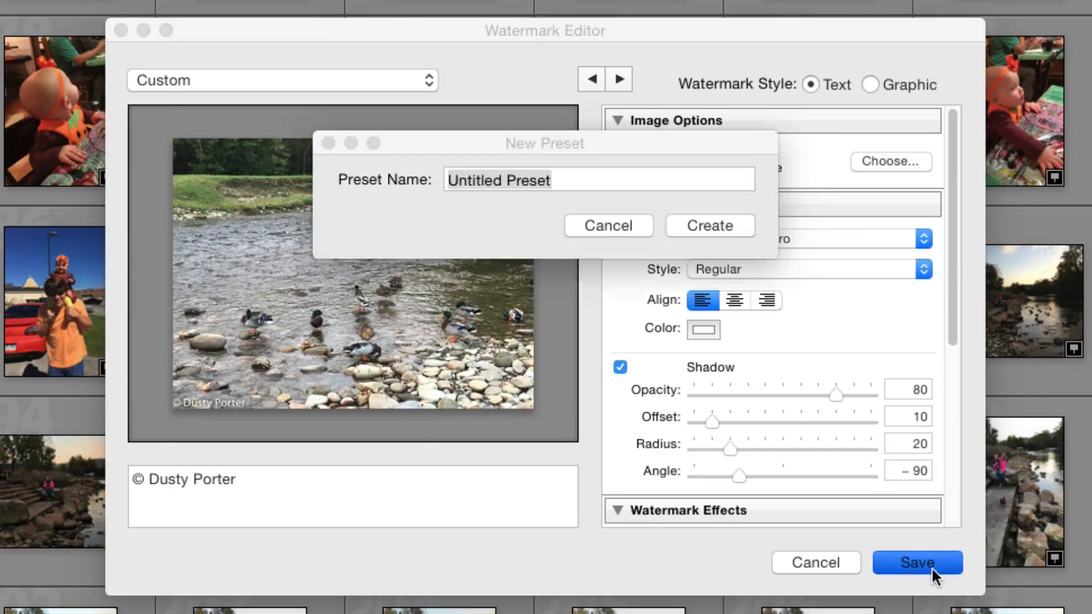
text(Text)
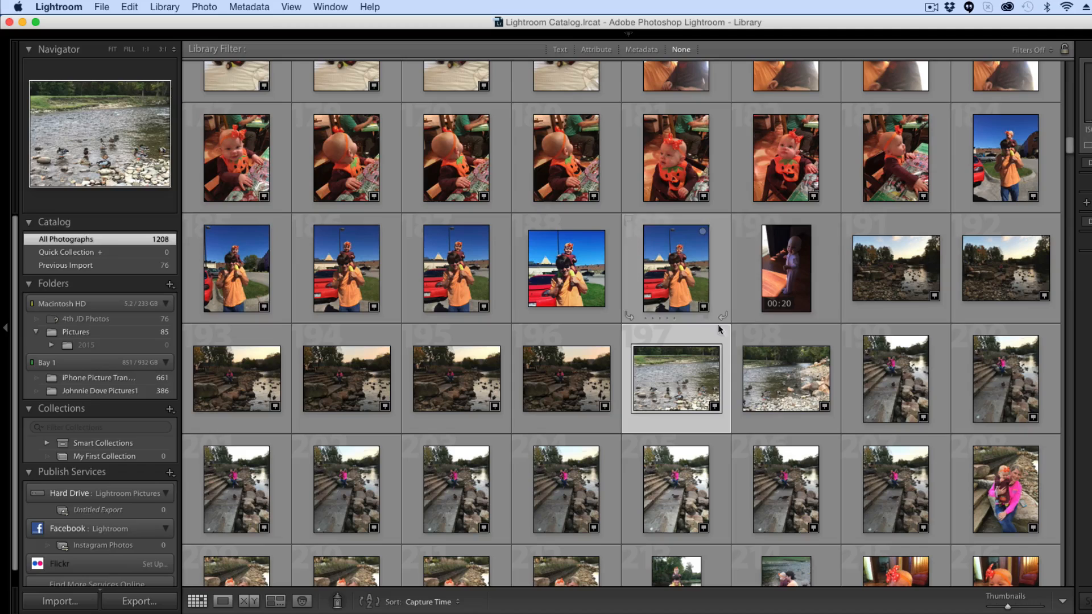
mouse_move(627, 297)
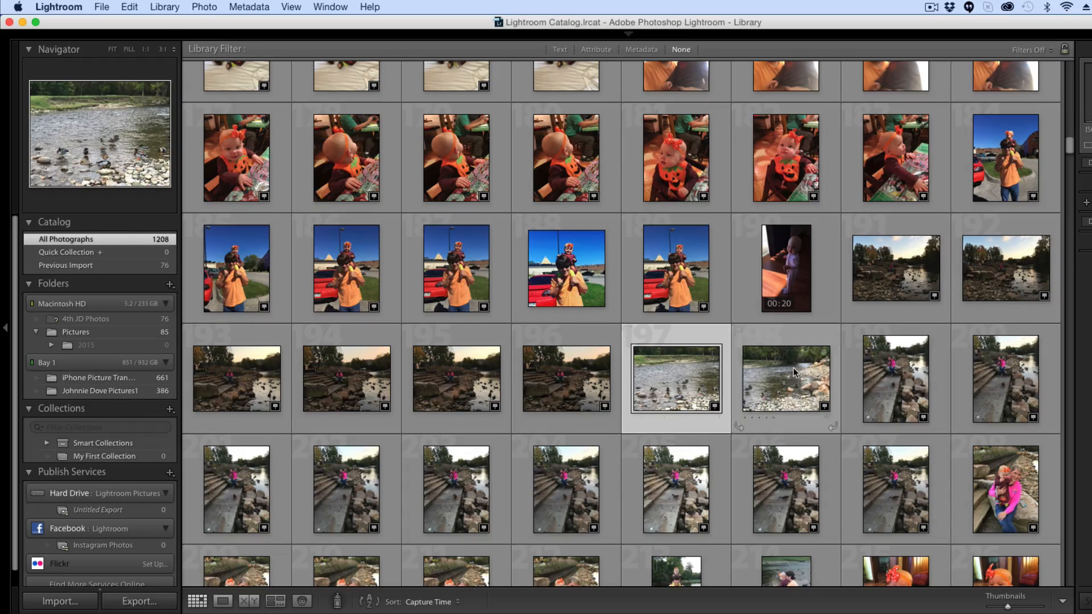
Add the second duck river photo to the selection and open Export for both files
click(785, 378)
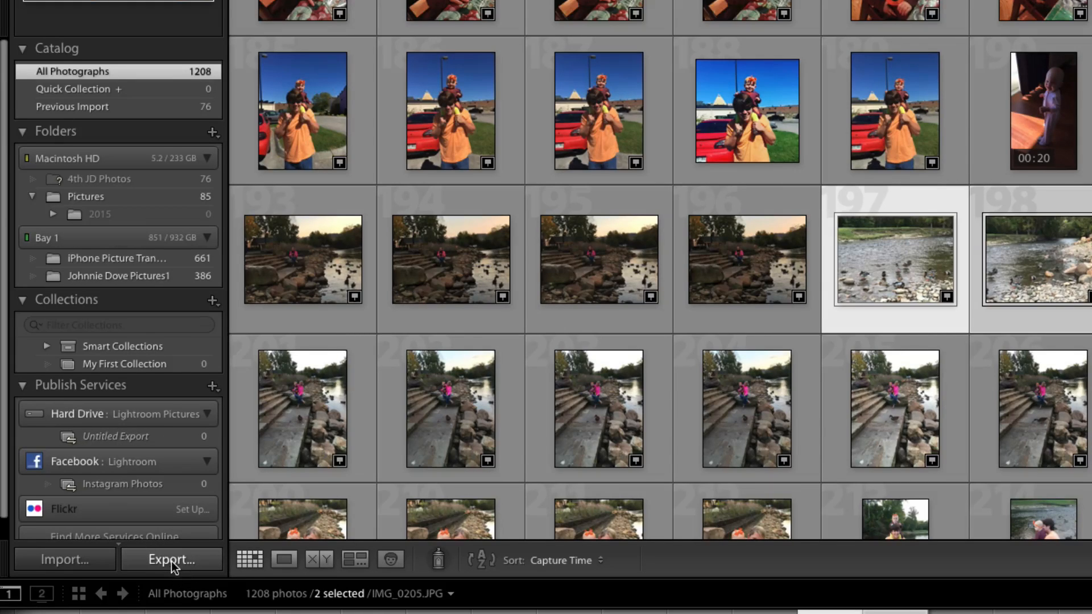
click(171, 559)
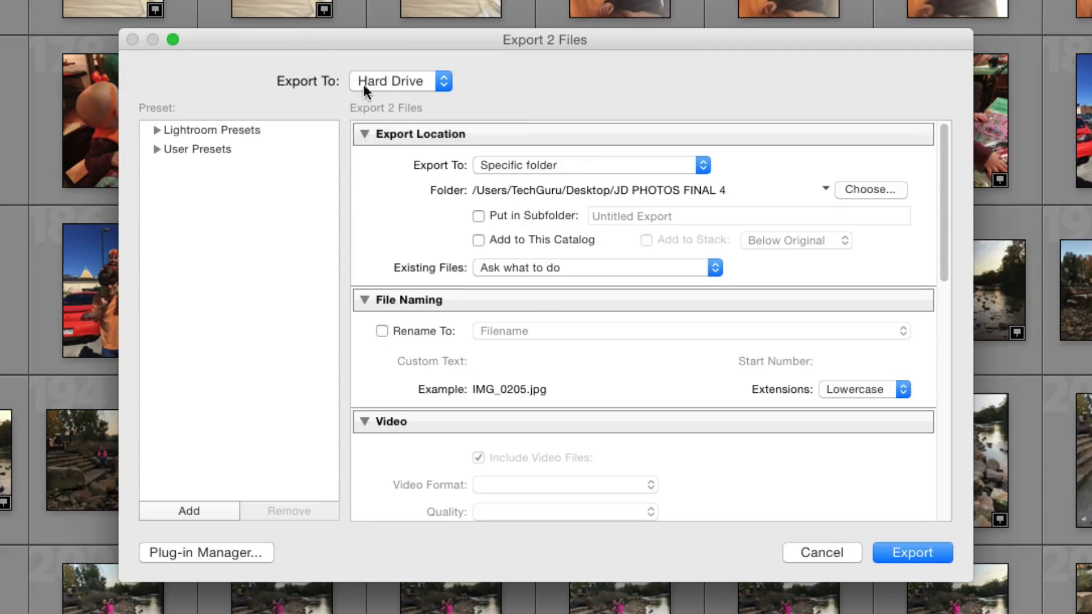
Enable watermarking with the 'Image' preset and export the two duck river photos
click(869, 190)
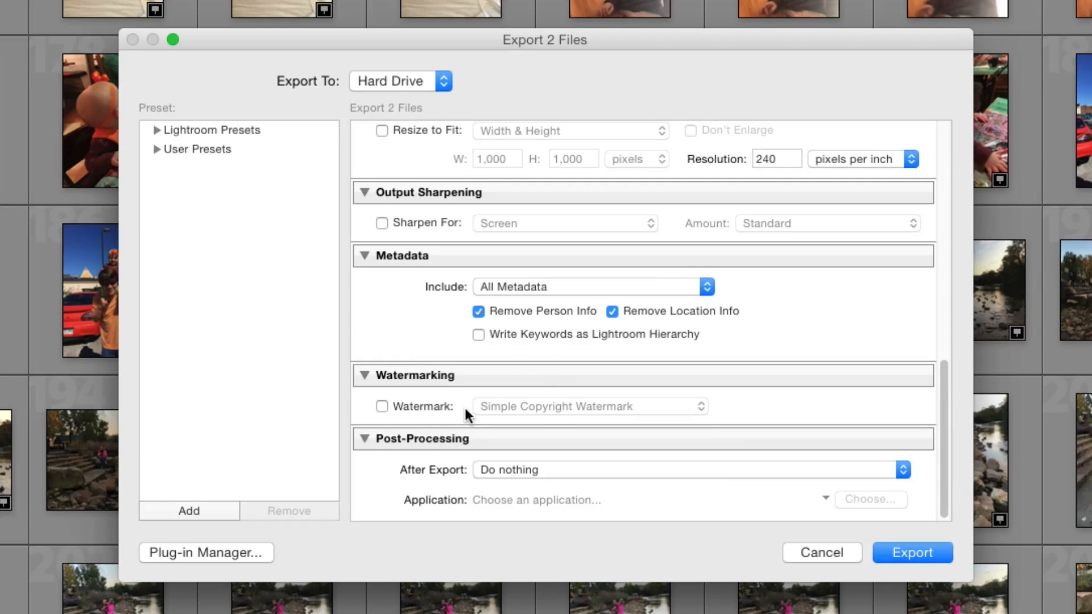
mouse_move(419, 505)
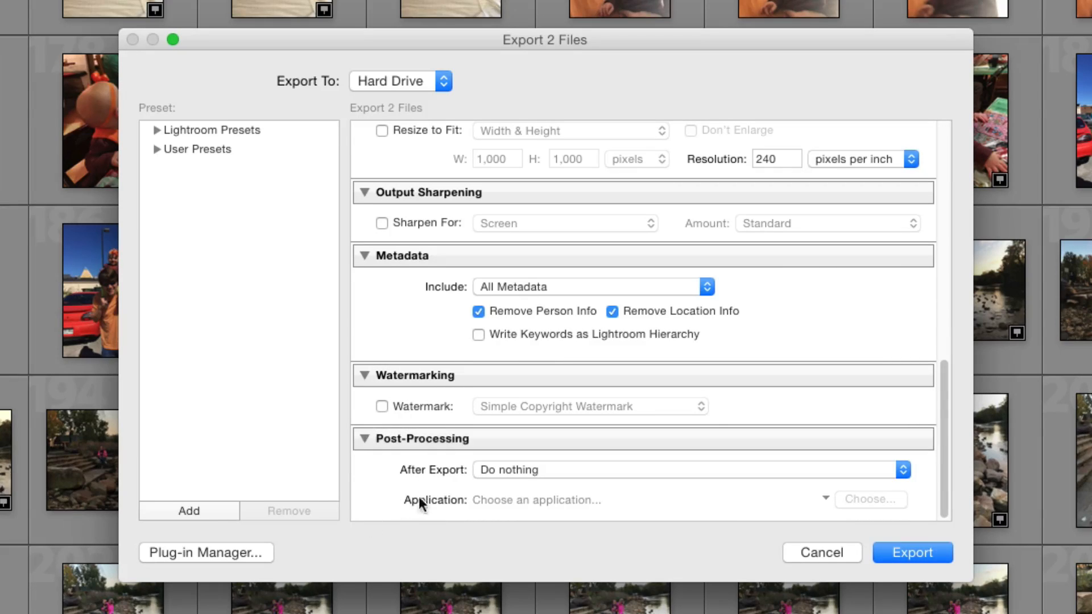
click(382, 406)
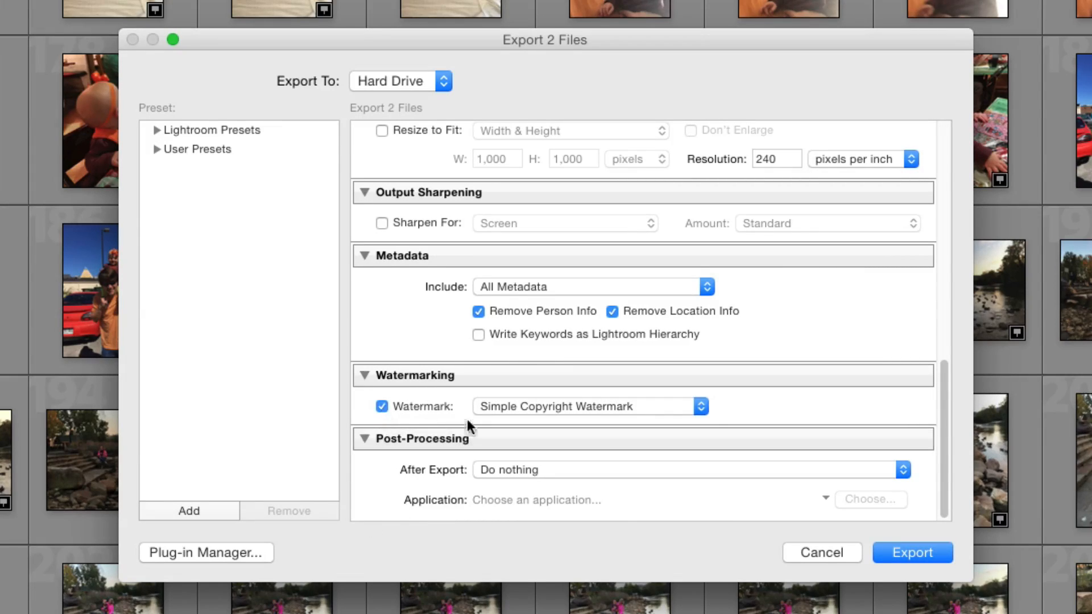
click(589, 406)
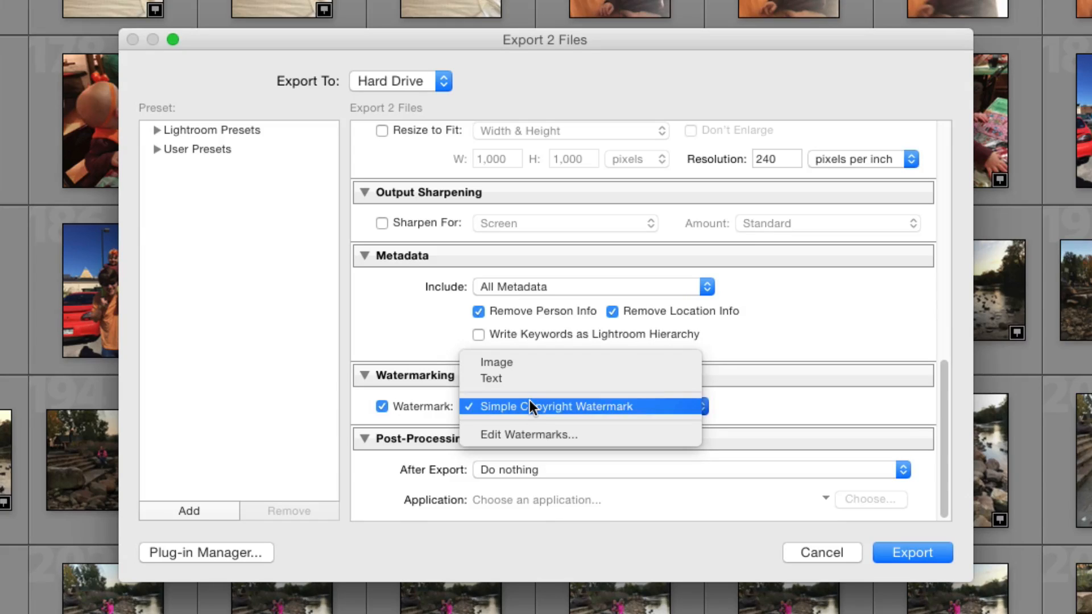
mouse_move(518, 388)
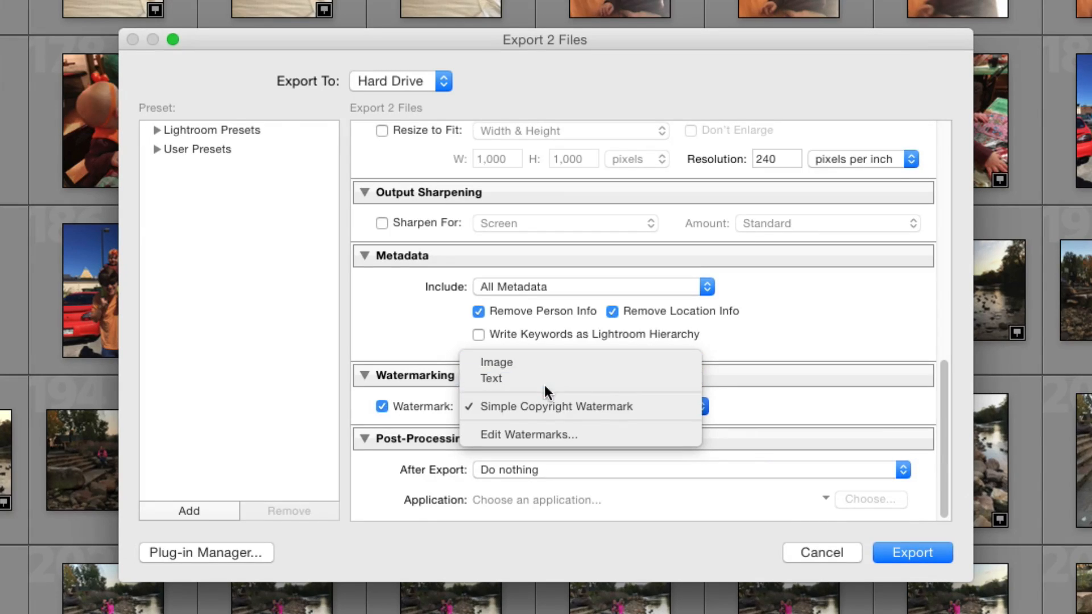
mouse_move(496, 362)
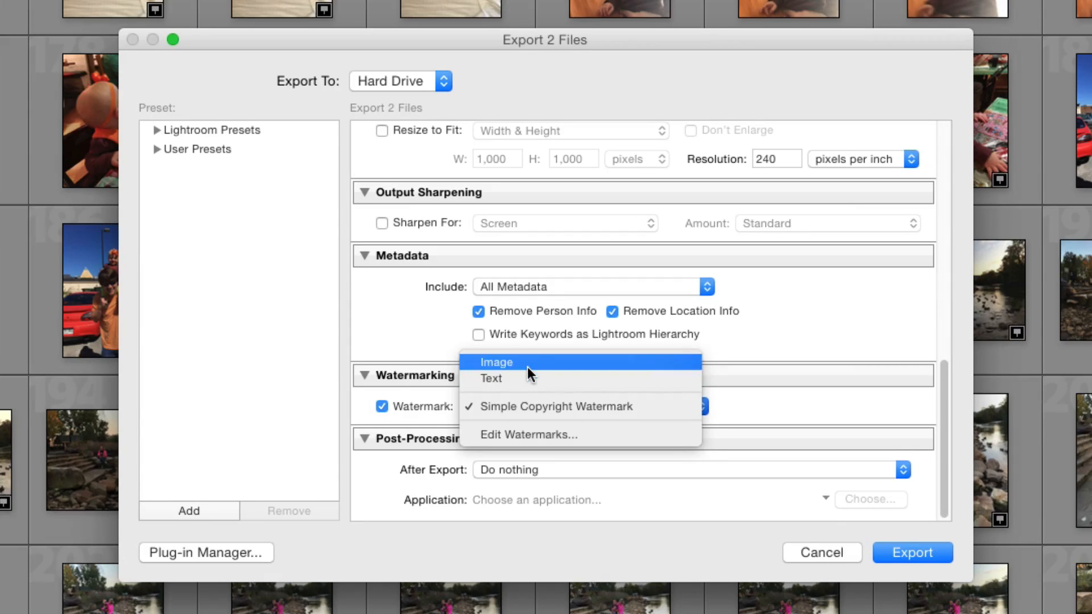
click(496, 362)
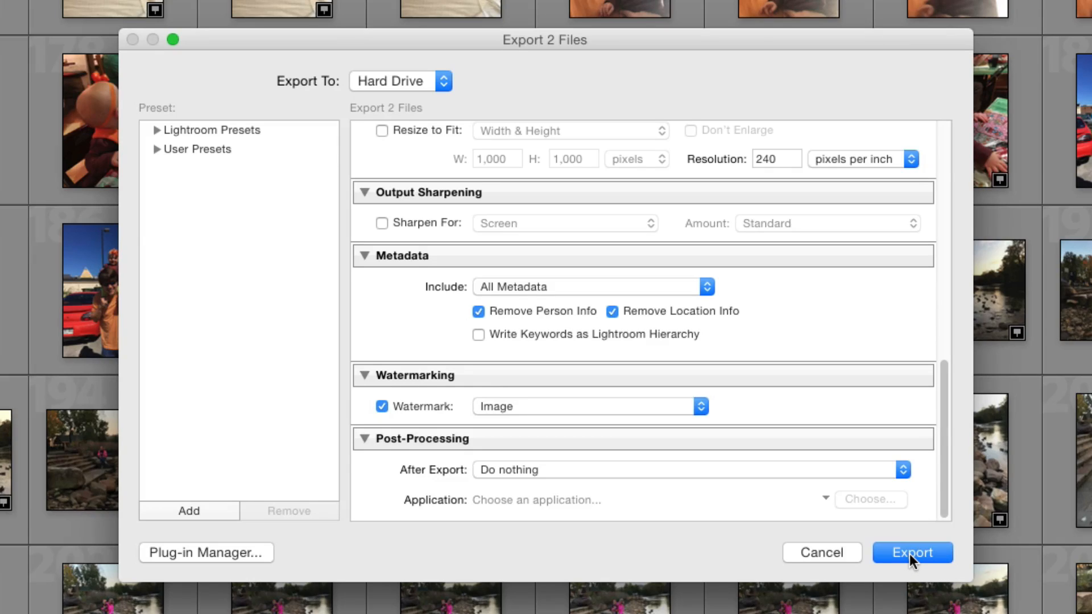
click(912, 553)
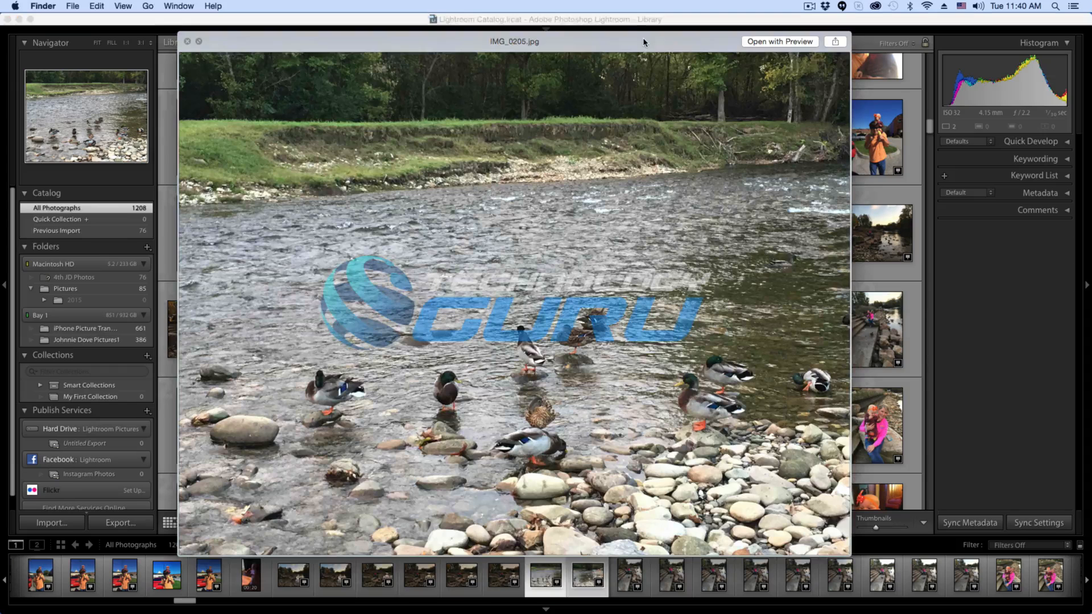
mouse_move(292, 294)
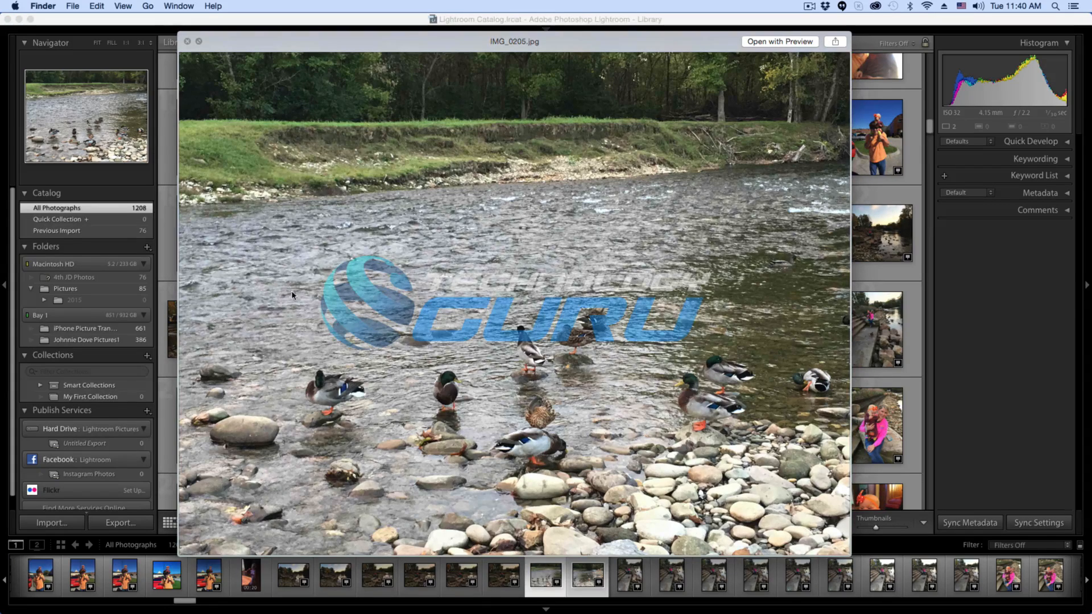
mouse_move(692, 342)
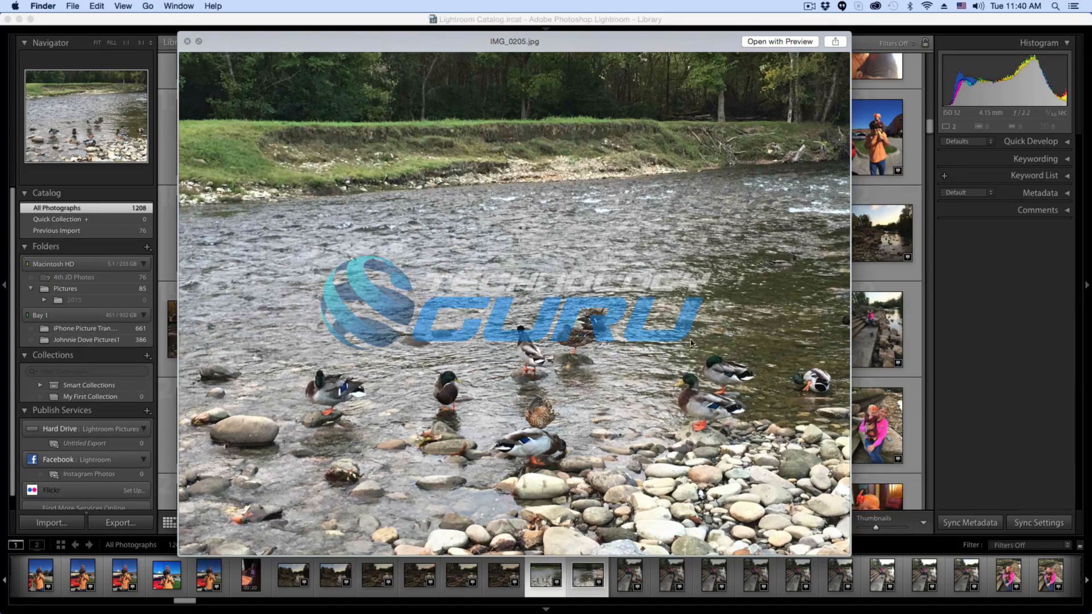
mouse_move(285, 342)
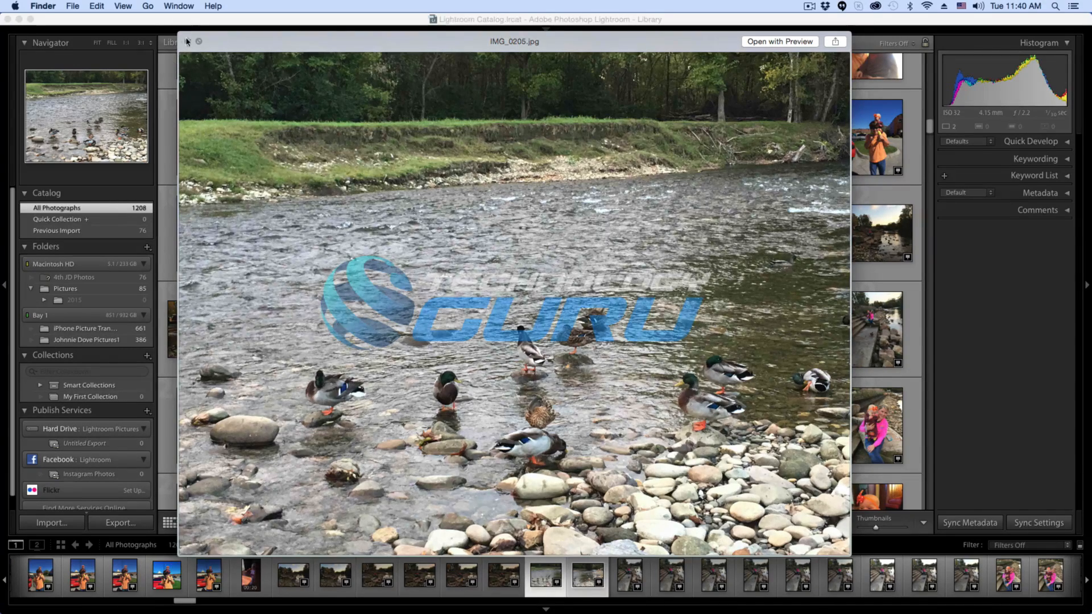
Close the Quick Look preview of the exported IMG_0205.jpg
click(197, 41)
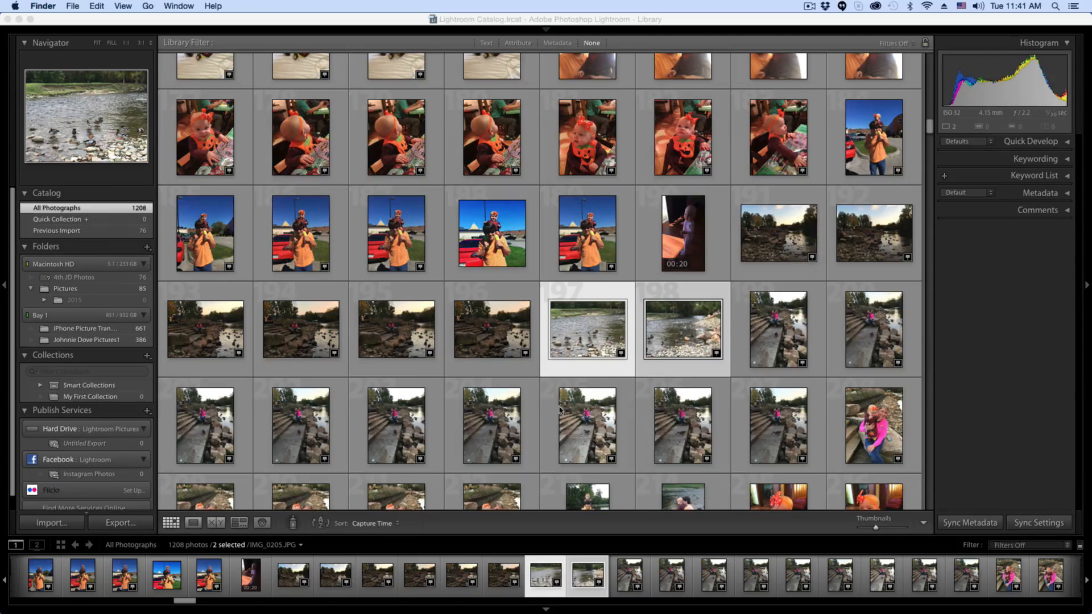
mouse_move(553, 421)
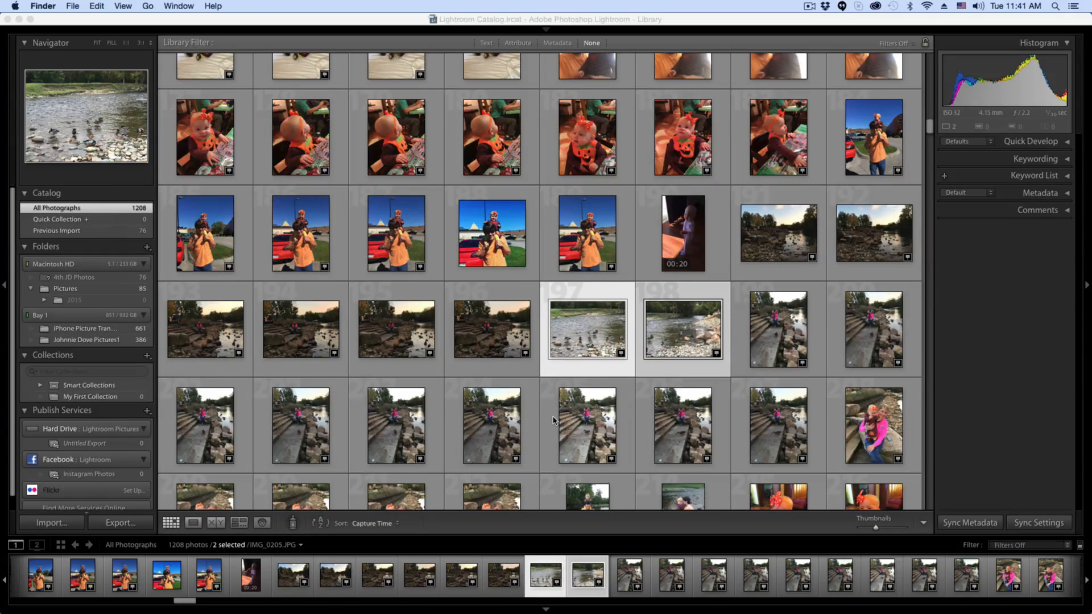